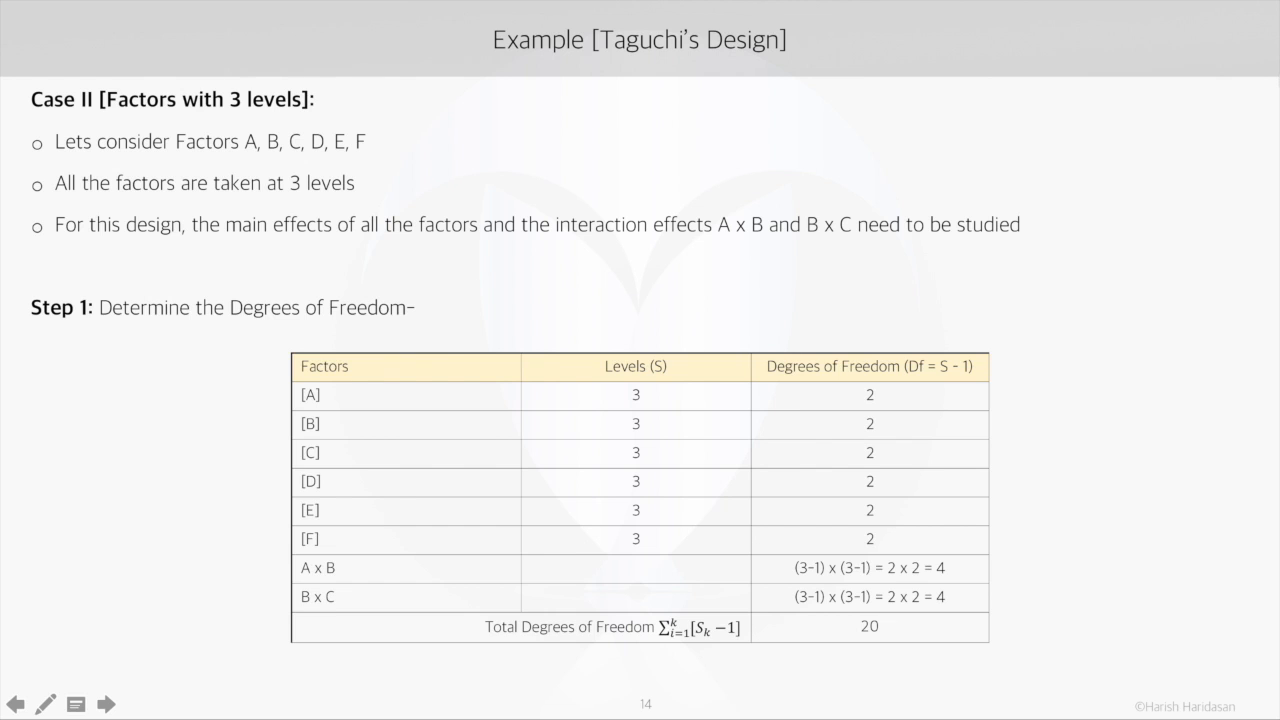
{"action": "mouse_move", "coordinate": [668, 390]}
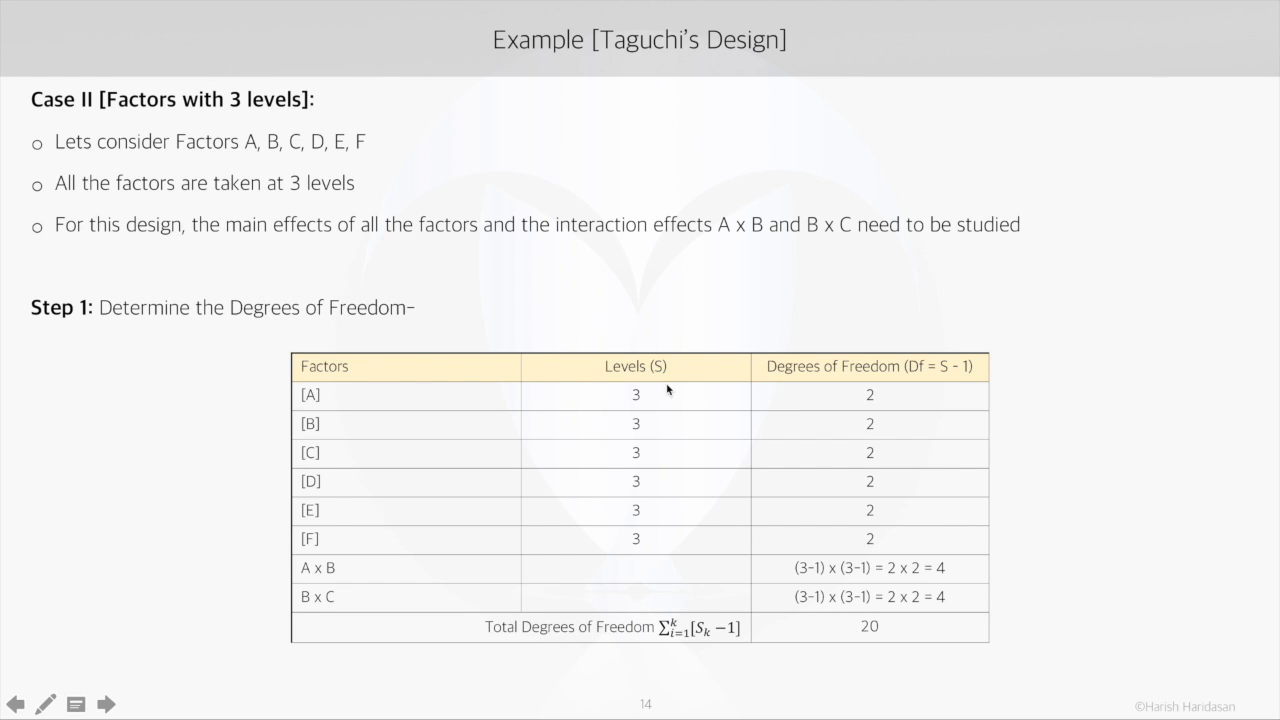
{"action": "mouse_move", "coordinate": [862, 584]}
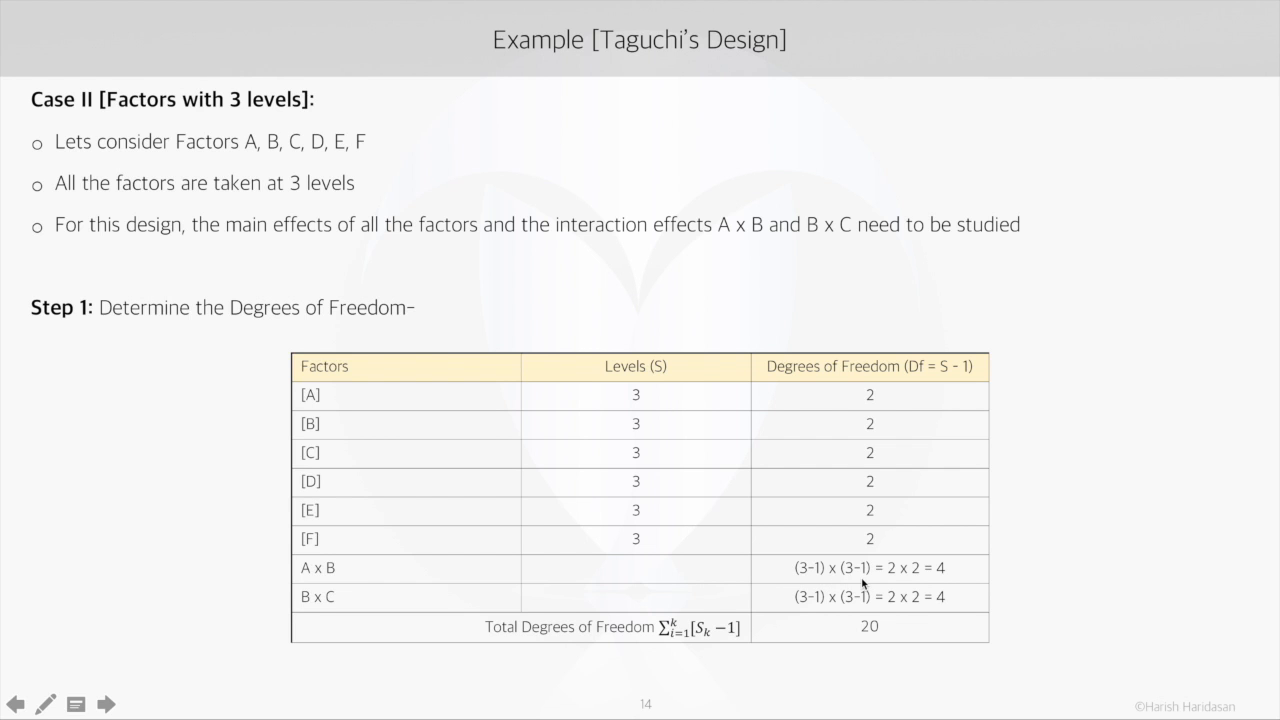
- Advance to slide 15 showing 21 experimental runs and L27 as the nearest orthogonal array
{"action": "left_click", "coordinate": [104, 704]}
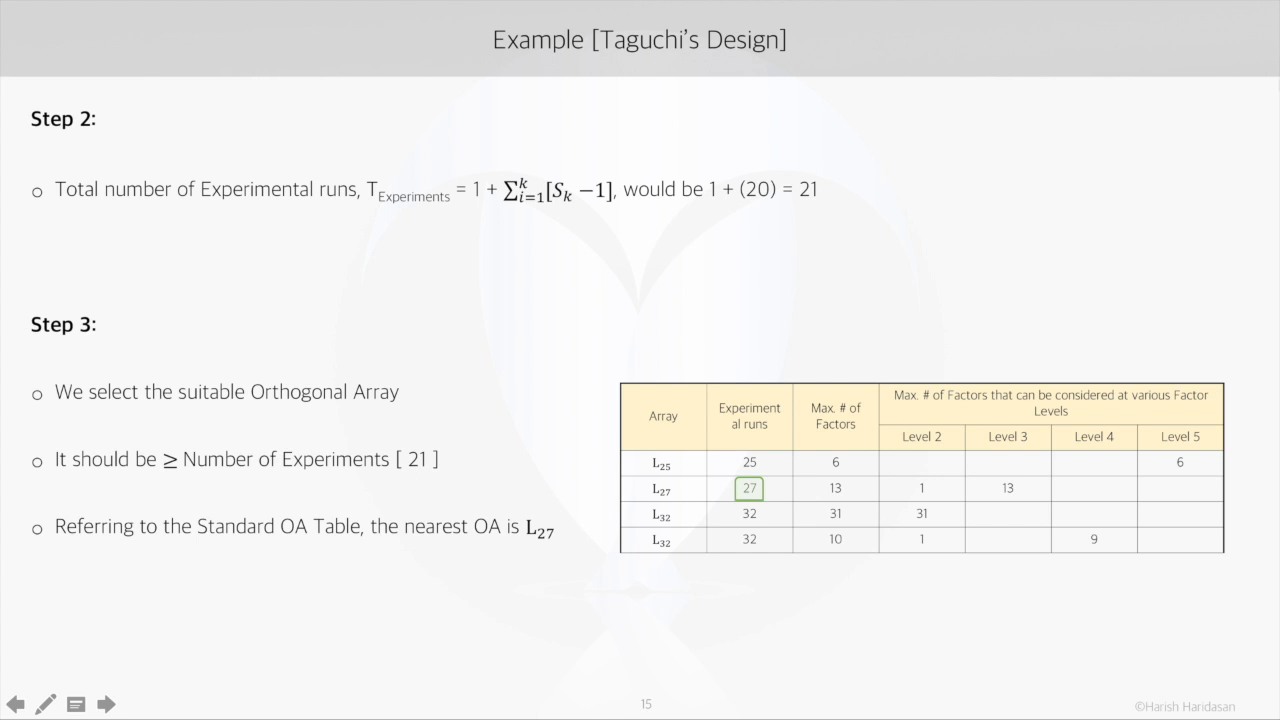
{"action": "mouse_move", "coordinate": [1202, 336]}
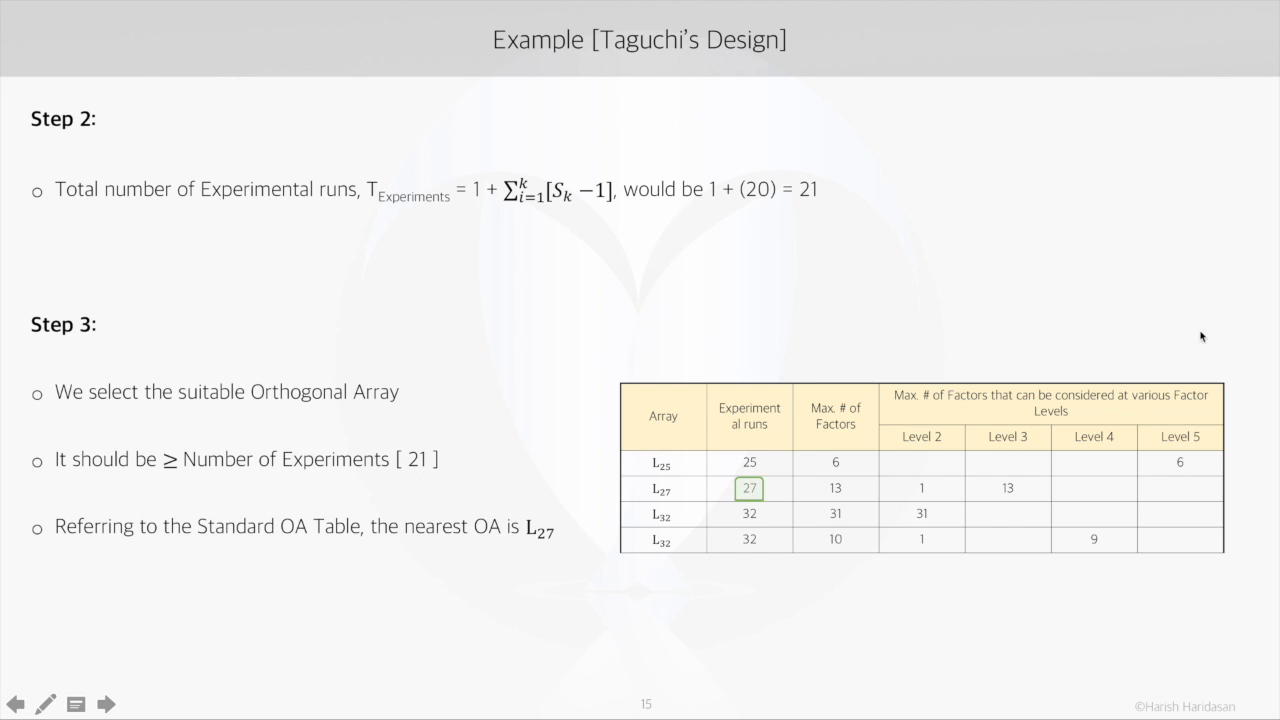
{"action": "mouse_move", "coordinate": [764, 490]}
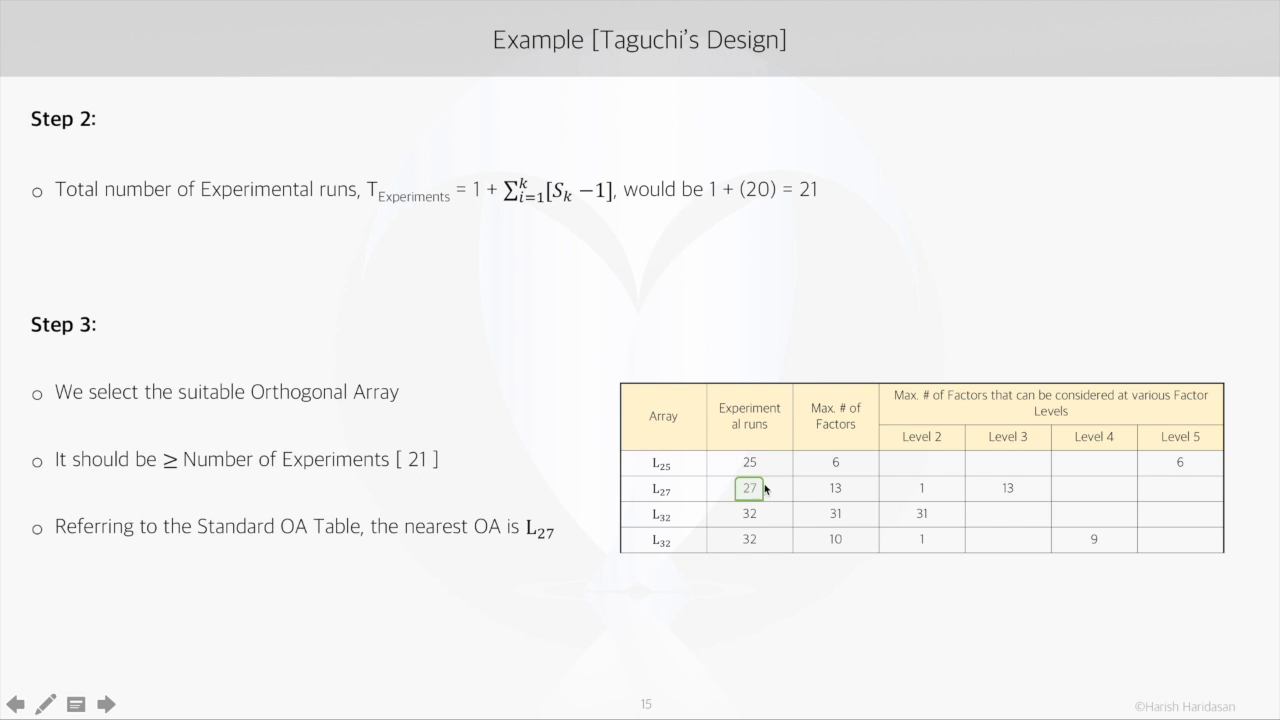
{"action": "mouse_move", "coordinate": [704, 496]}
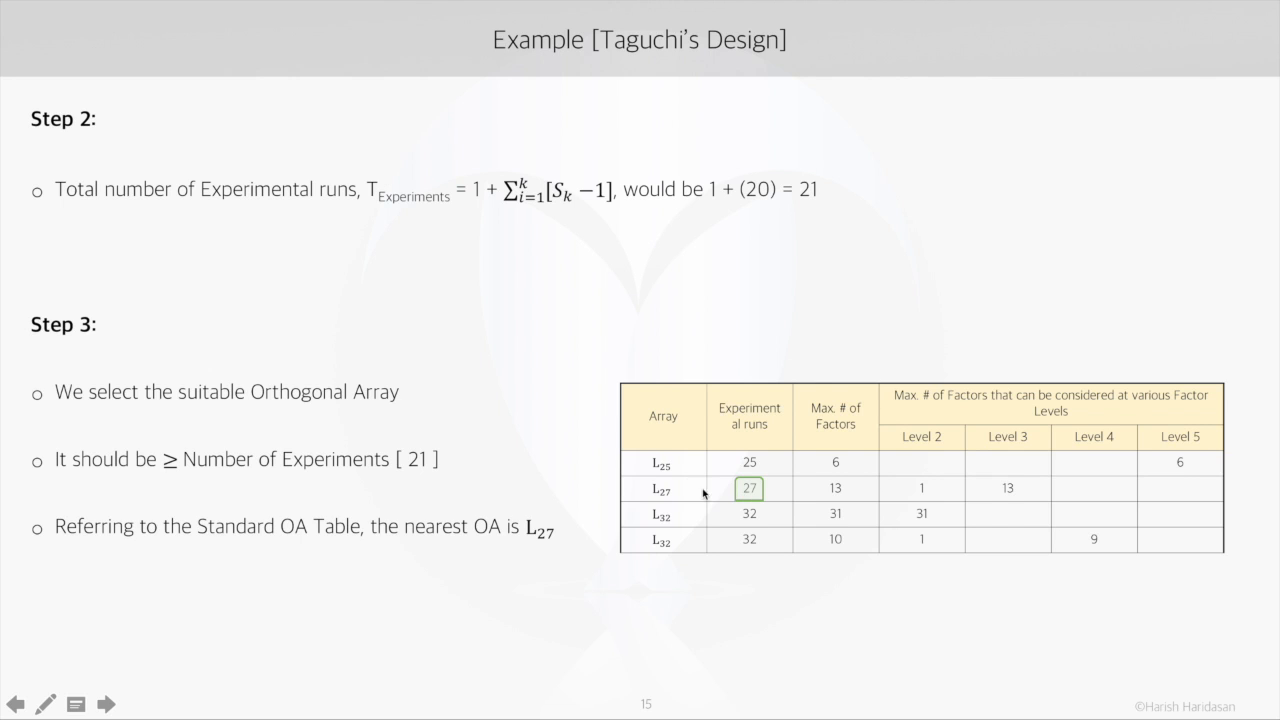
{"action": "mouse_move", "coordinate": [668, 470]}
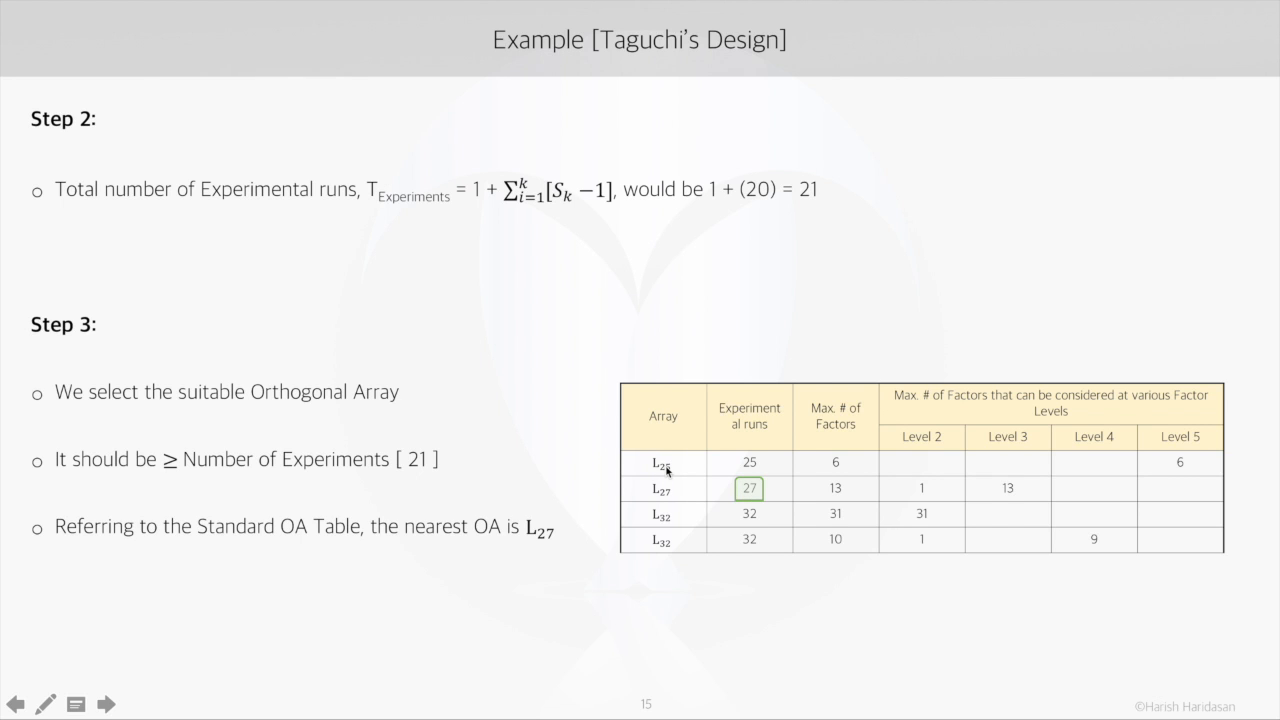
{"action": "mouse_move", "coordinate": [696, 488]}
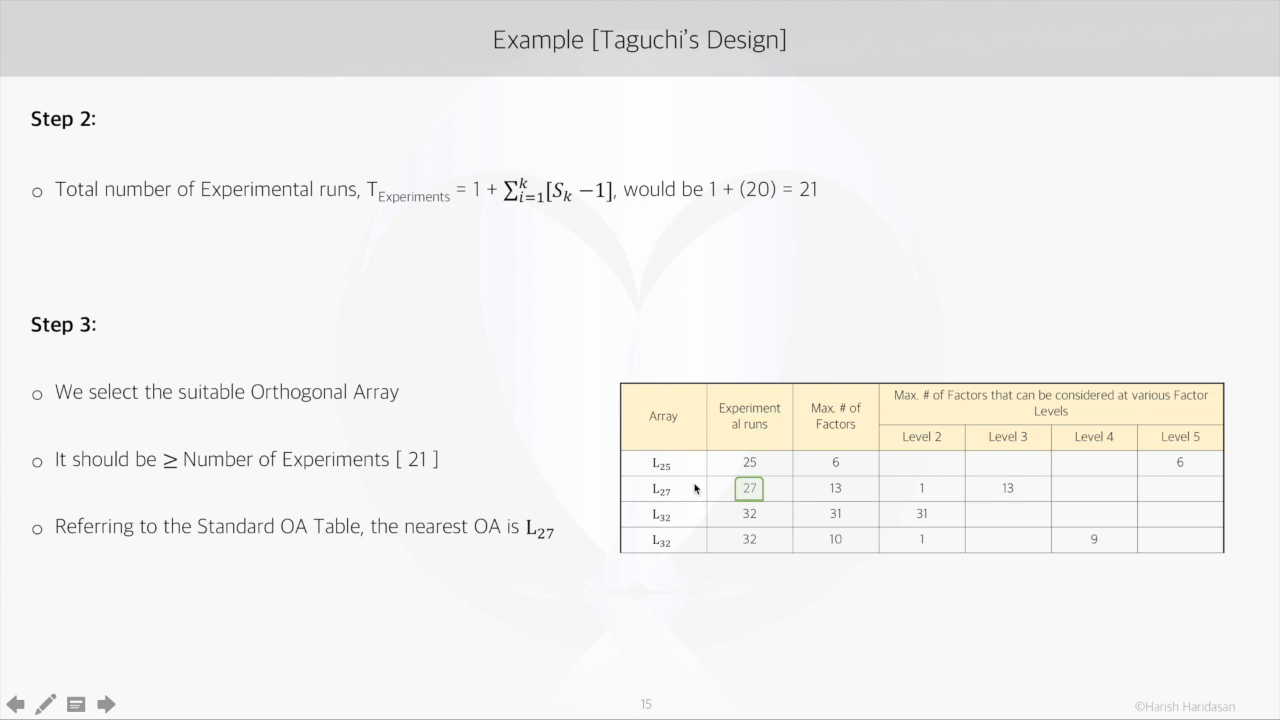
{"action": "mouse_move", "coordinate": [840, 464]}
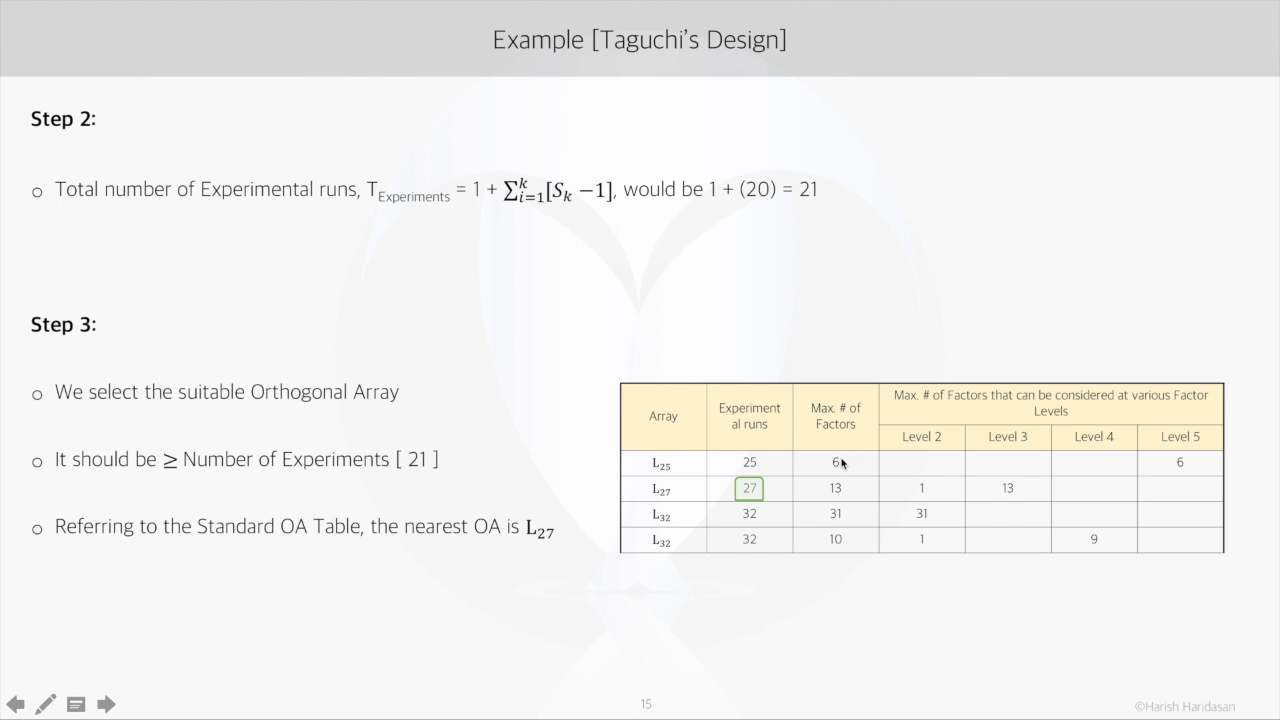
{"action": "mouse_move", "coordinate": [1180, 460]}
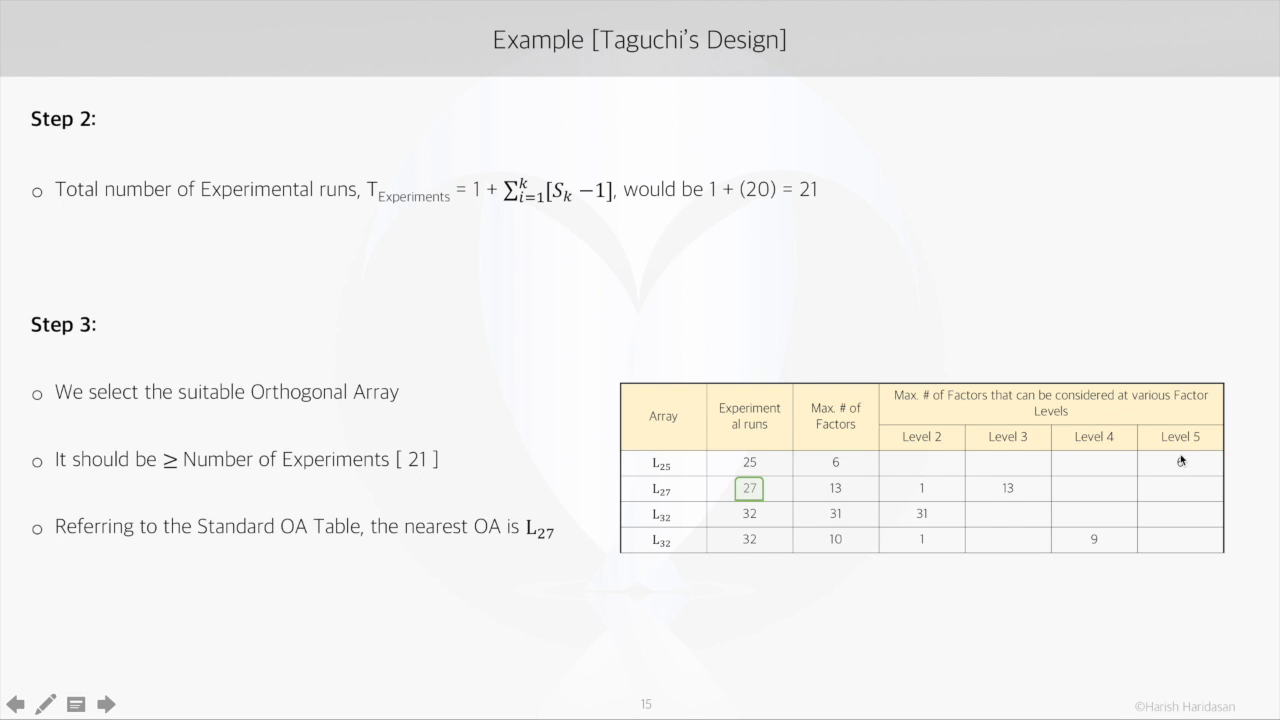
{"action": "mouse_move", "coordinate": [1180, 460]}
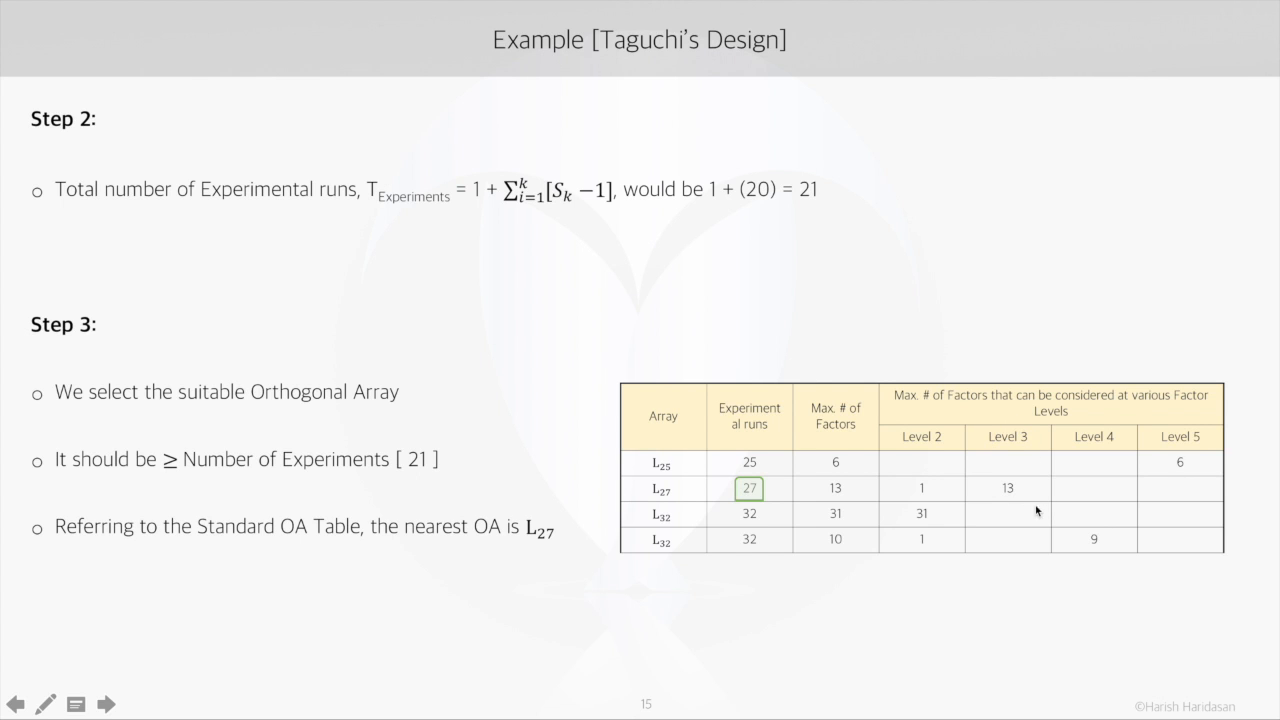
{"action": "mouse_move", "coordinate": [1024, 500]}
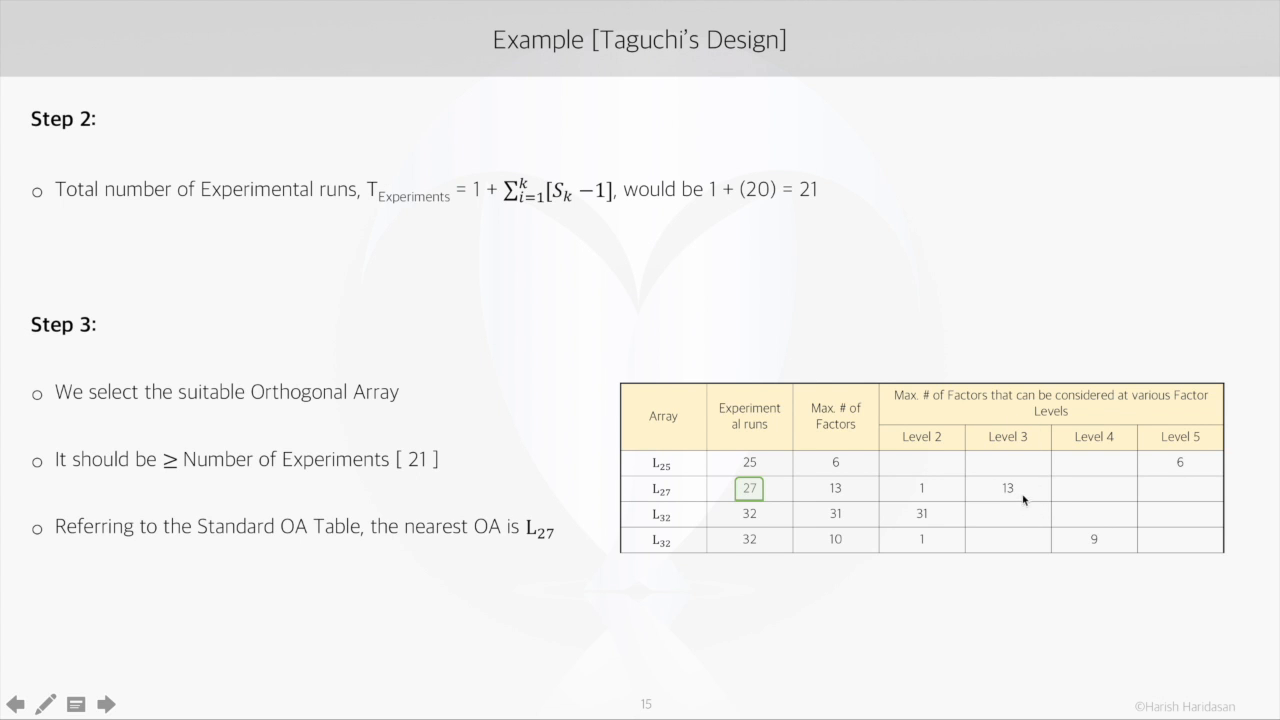
- Advance through Step 4 to reveal the Required Linear Graph with nodes A–F and edges A×B, B×C
{"action": "left_click", "coordinate": [104, 704]}
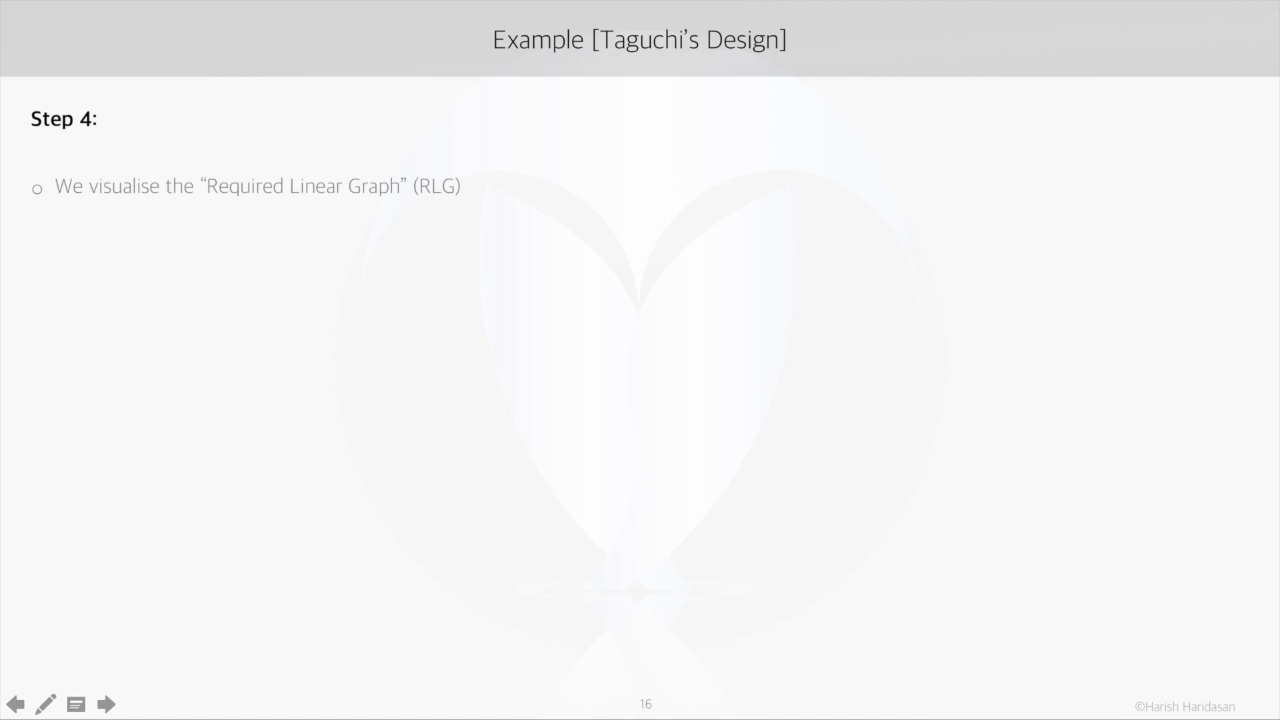
{"action": "left_click", "coordinate": [104, 704]}
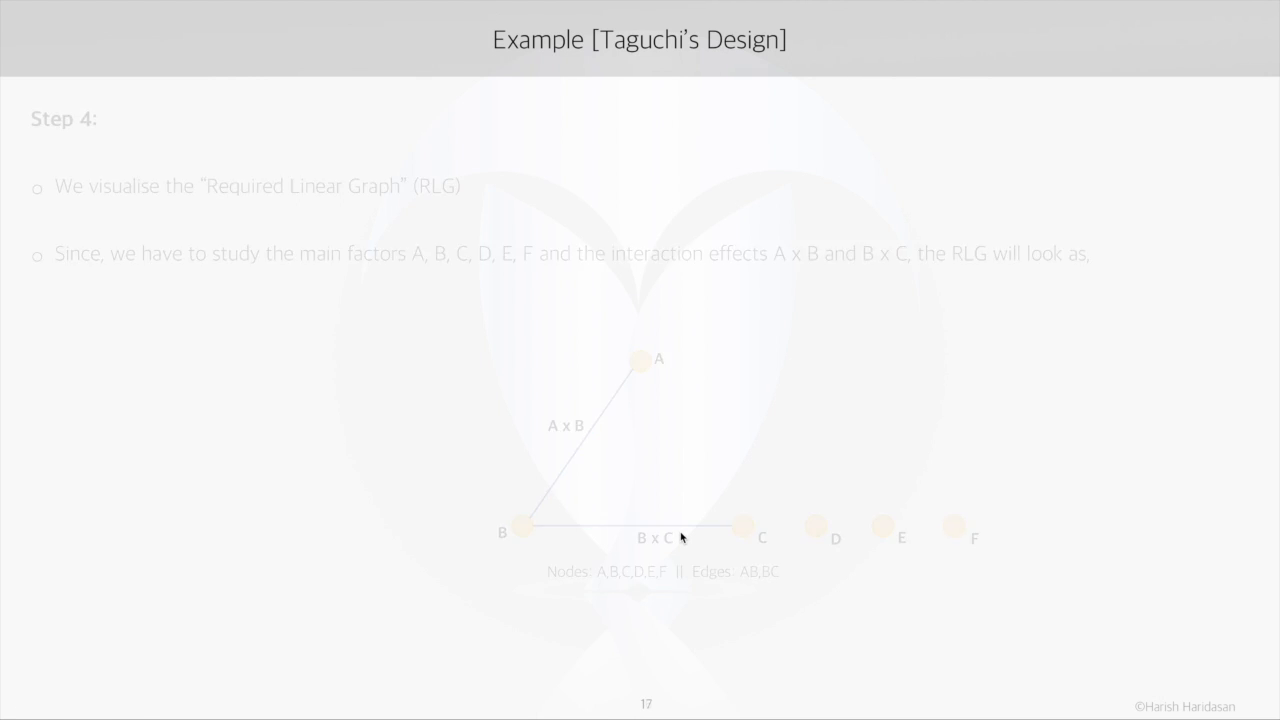
- Advance to Step 5 showing the Standard Linear Graph for L27 with nodes 1, 2, 5
{"action": "left_click", "coordinate": [104, 704]}
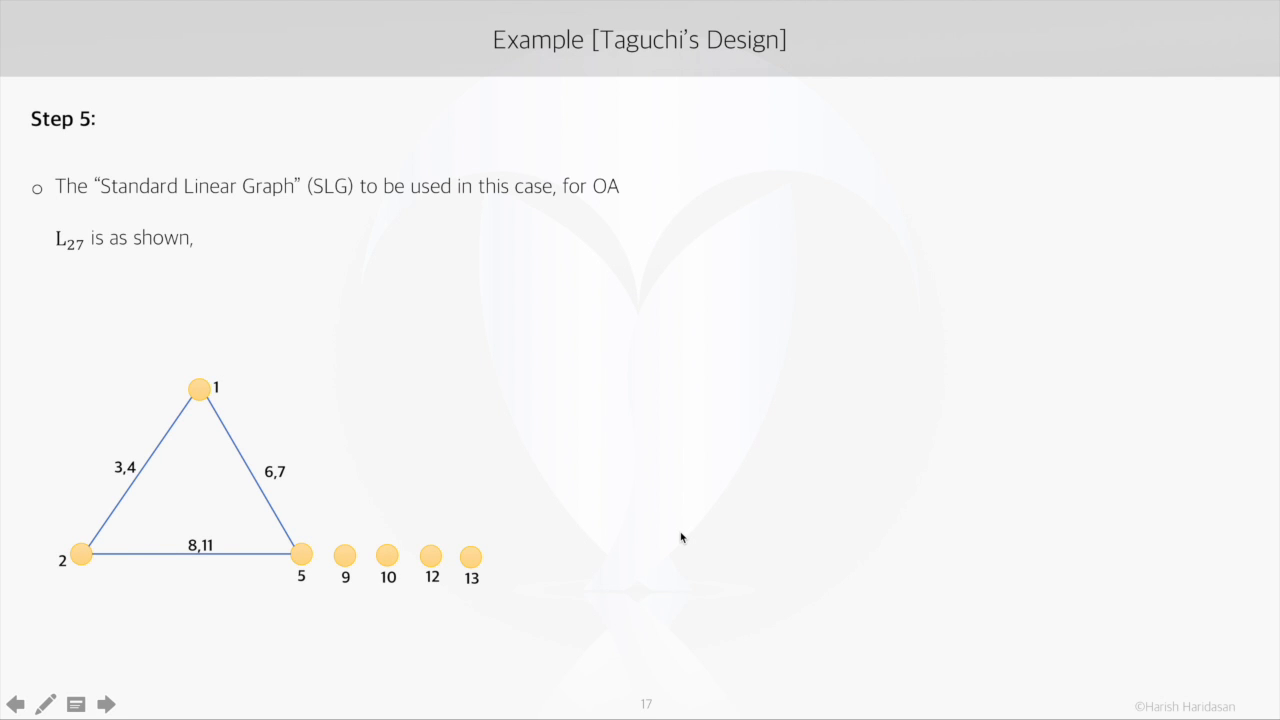
{"action": "mouse_move", "coordinate": [278, 600]}
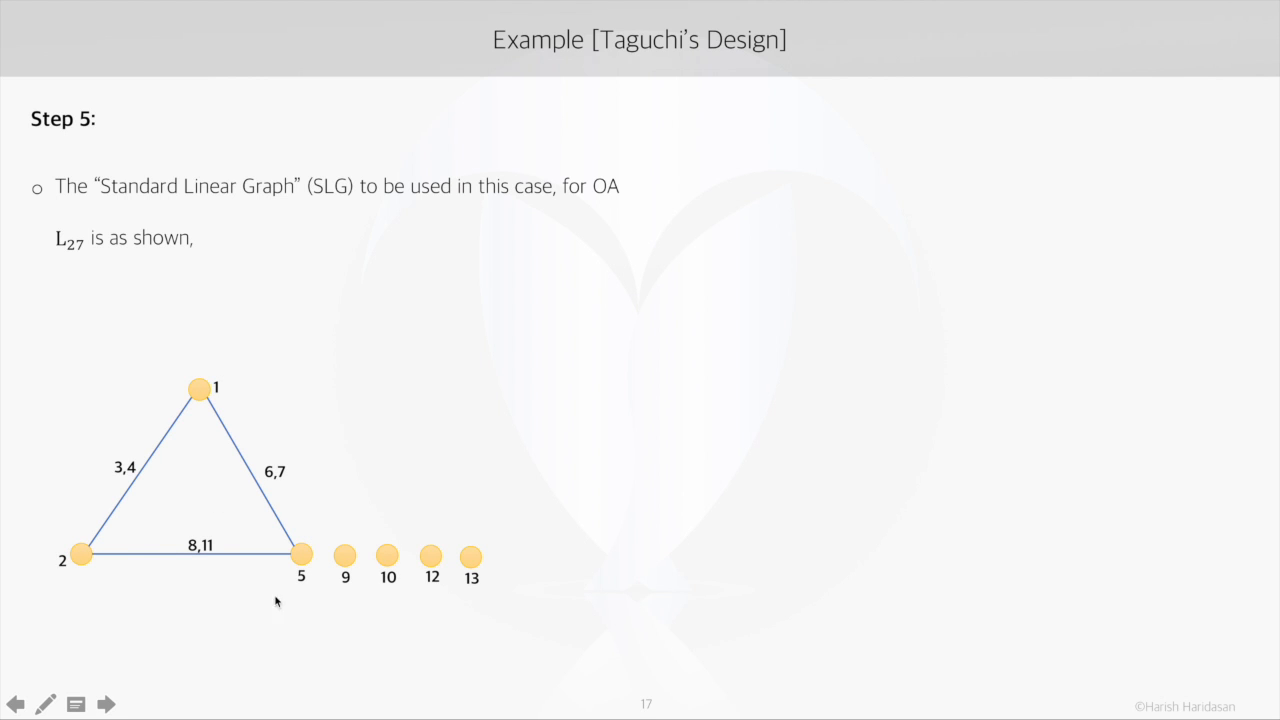
{"action": "mouse_move", "coordinate": [278, 516]}
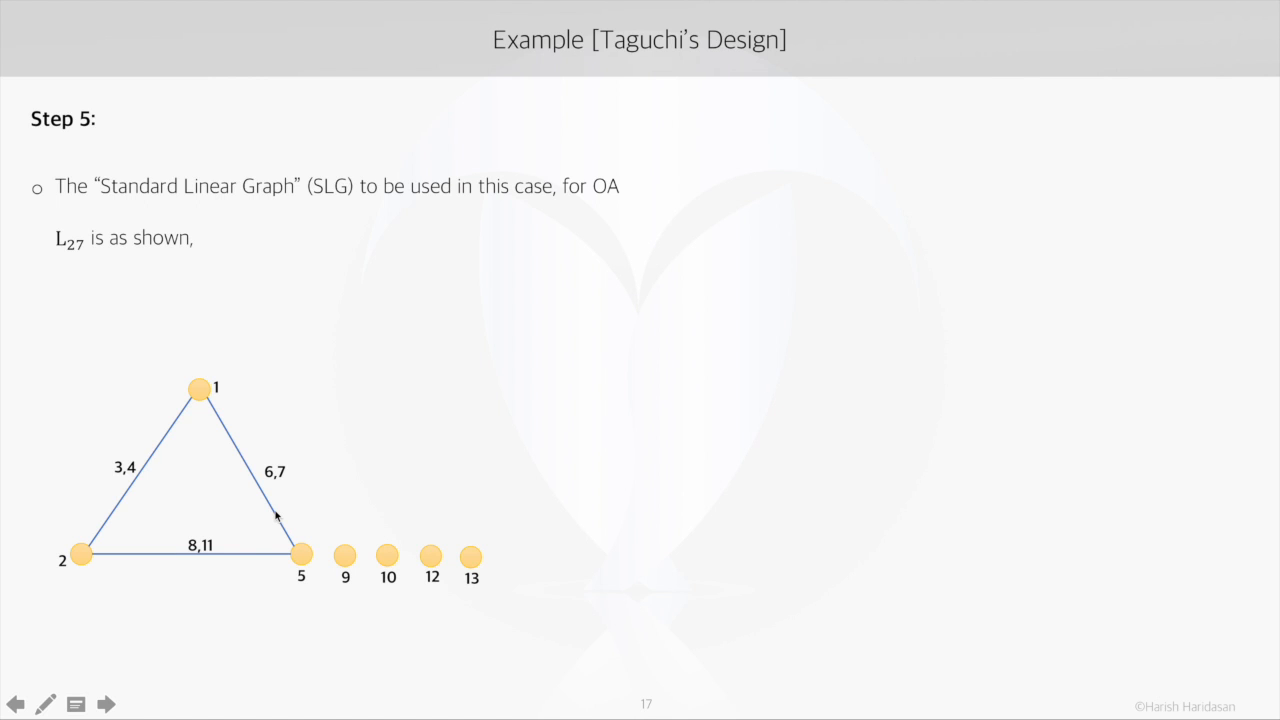
{"action": "mouse_move", "coordinate": [212, 548]}
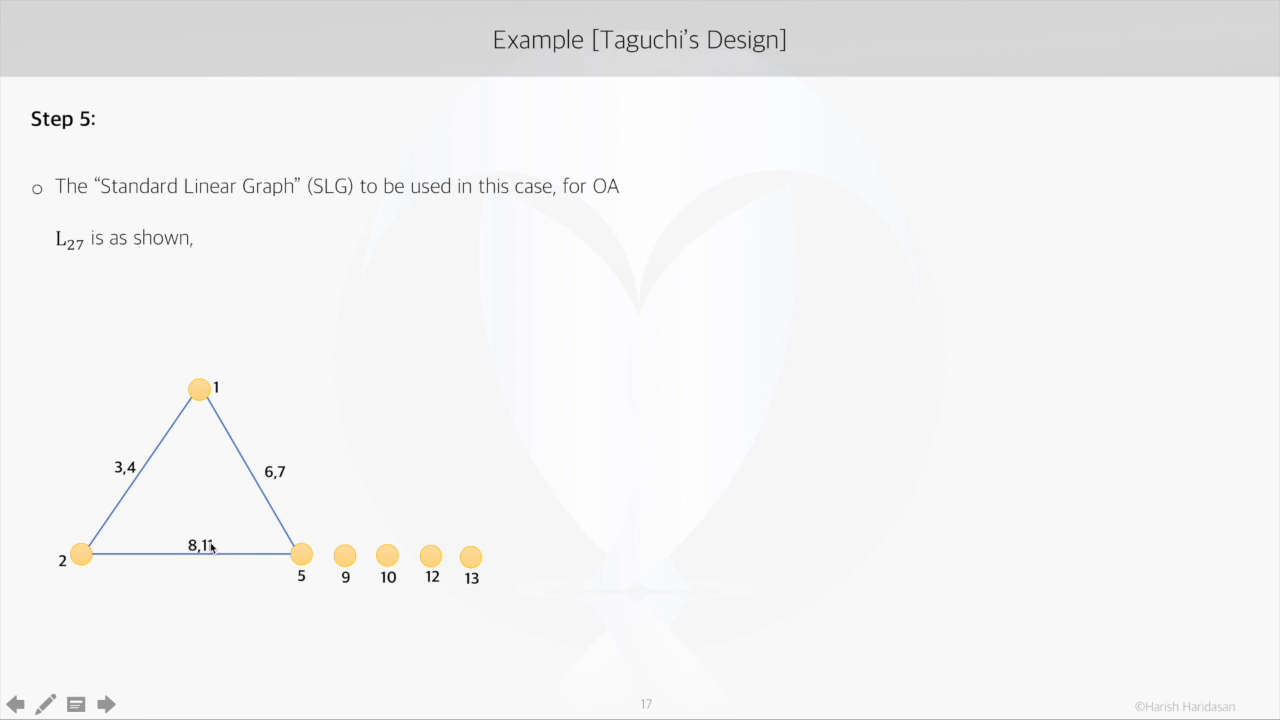
{"action": "mouse_move", "coordinate": [136, 456]}
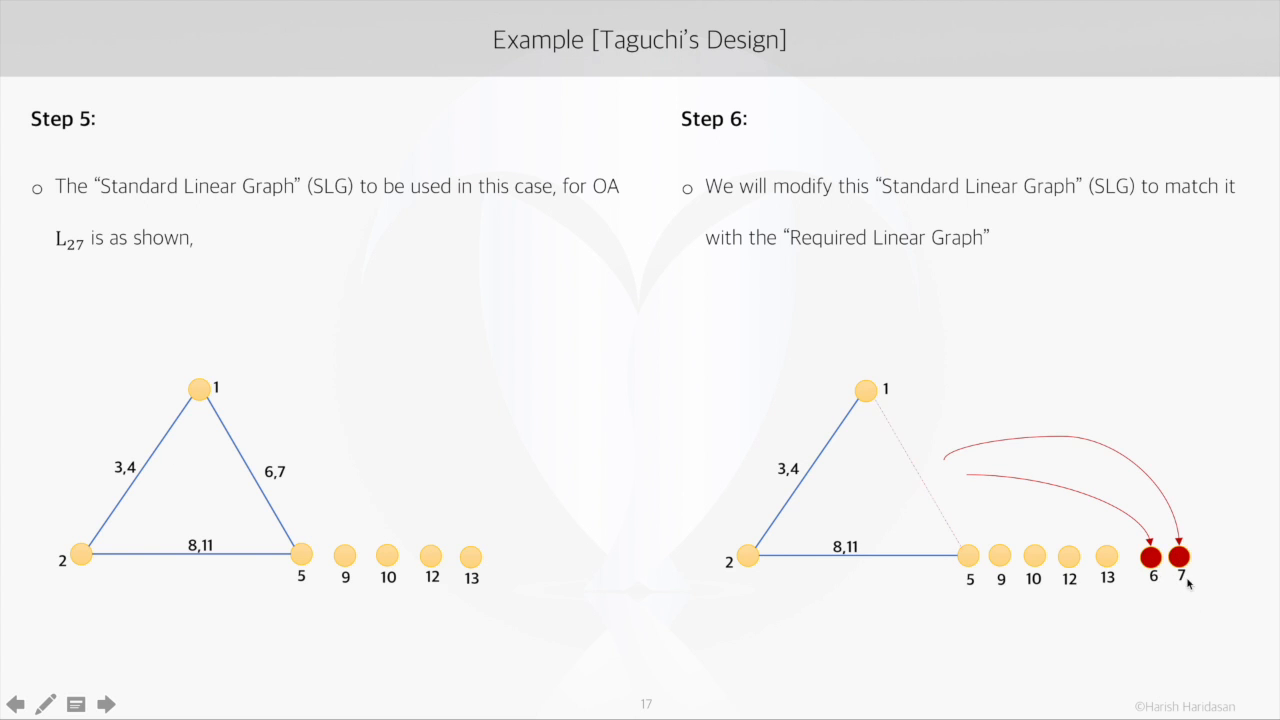
{"action": "mouse_move", "coordinate": [1244, 548]}
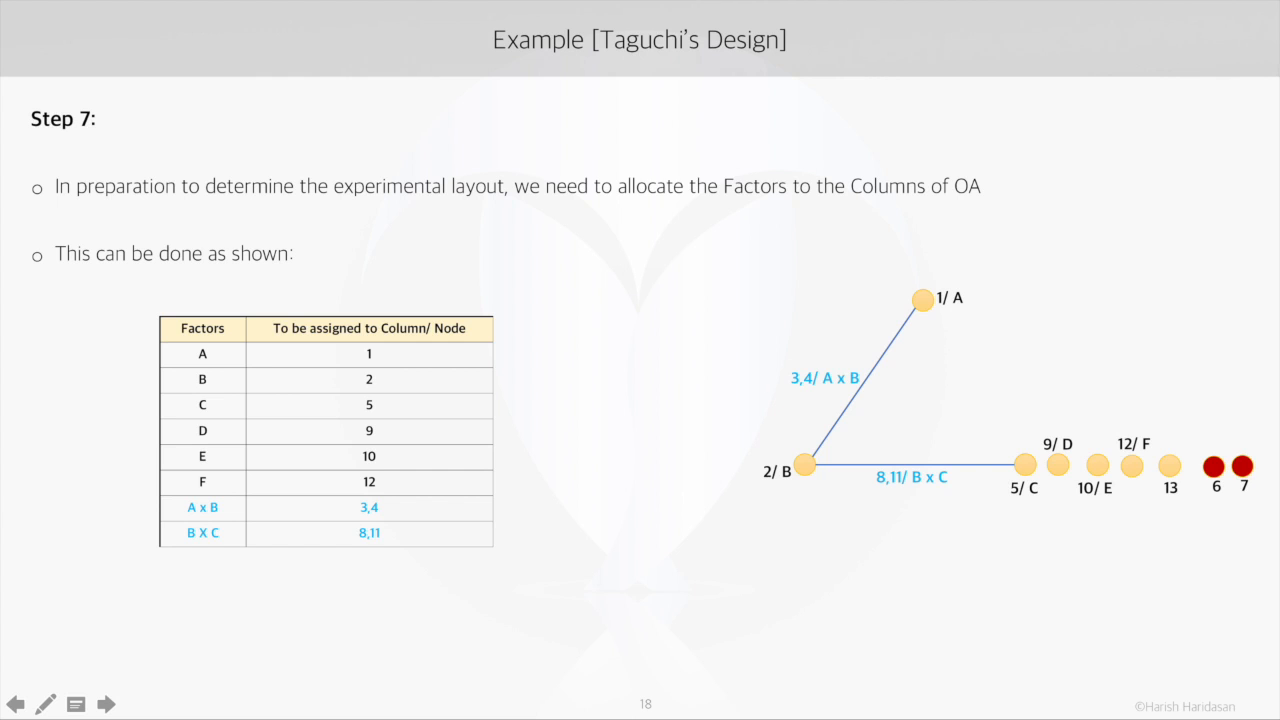
{"action": "mouse_move", "coordinate": [948, 314]}
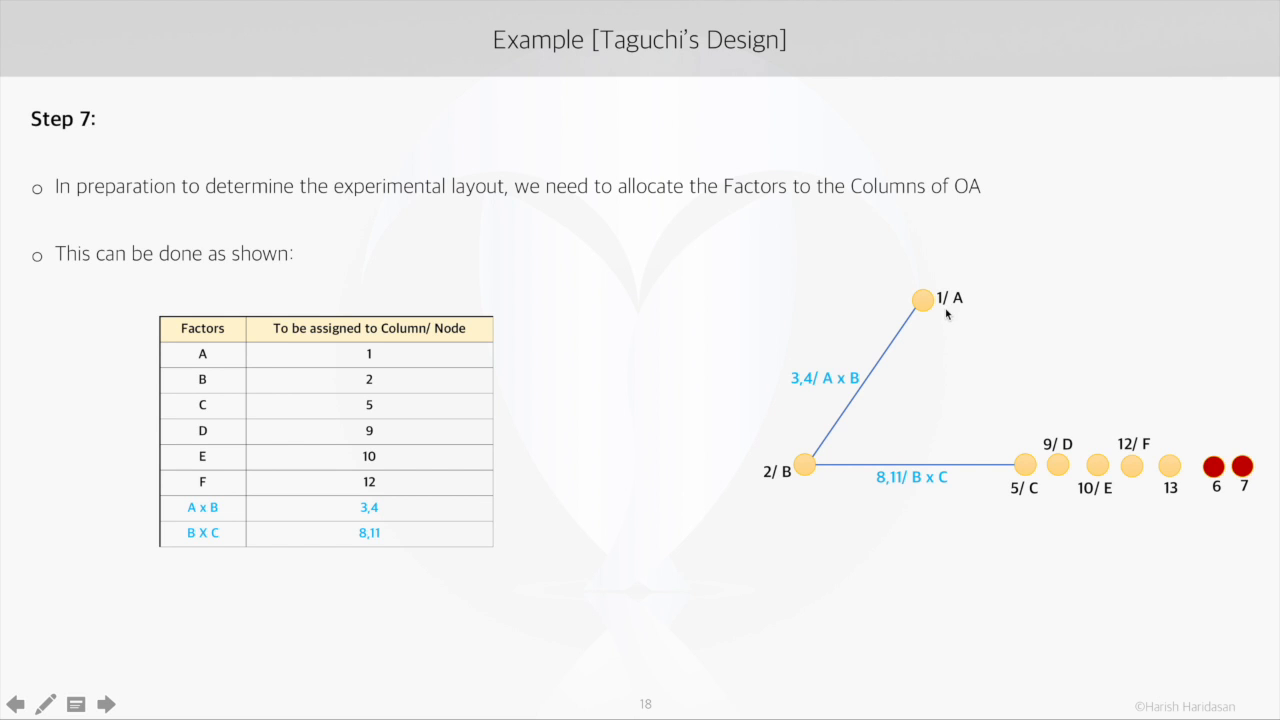
{"action": "mouse_move", "coordinate": [1136, 416]}
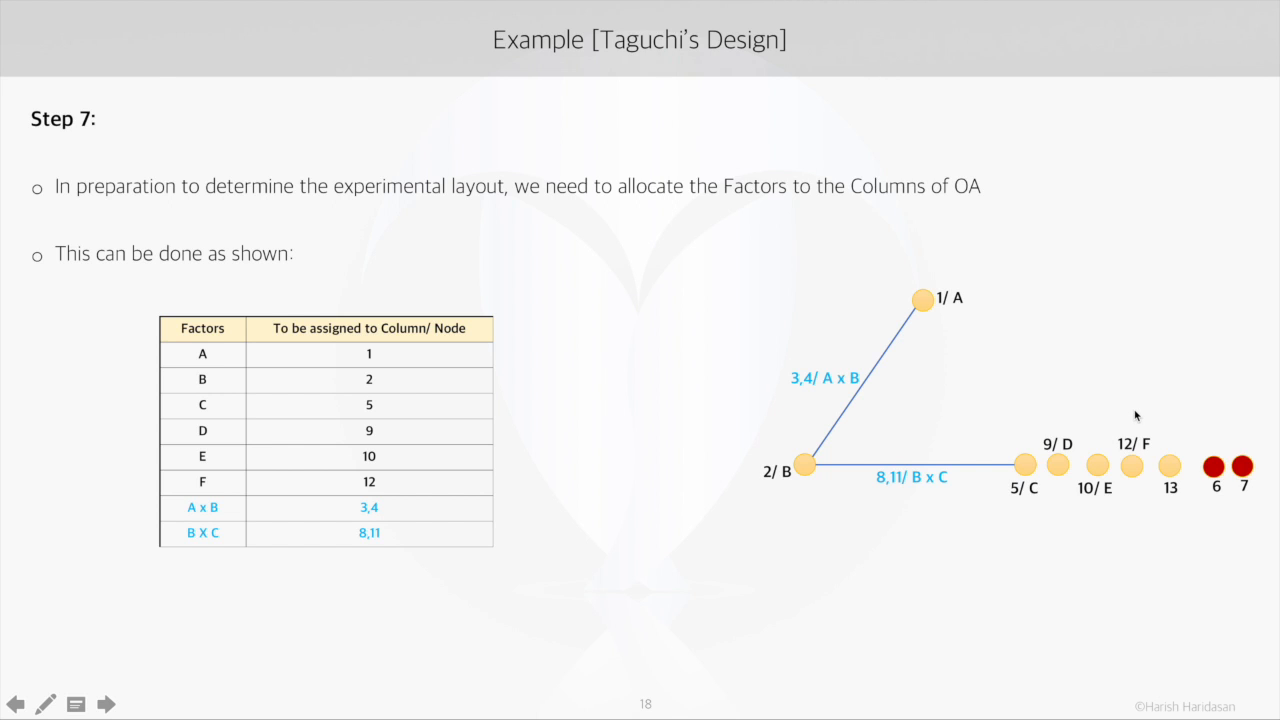
{"action": "mouse_move", "coordinate": [860, 396]}
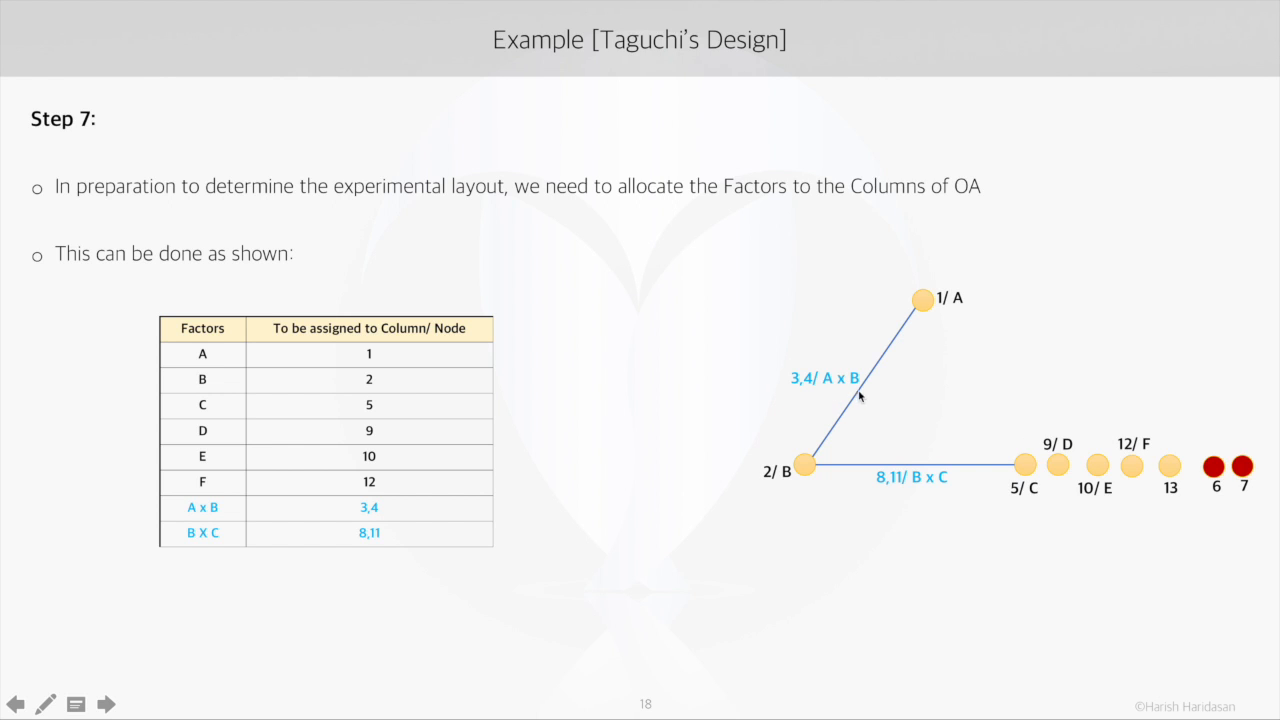
{"action": "mouse_move", "coordinate": [994, 334]}
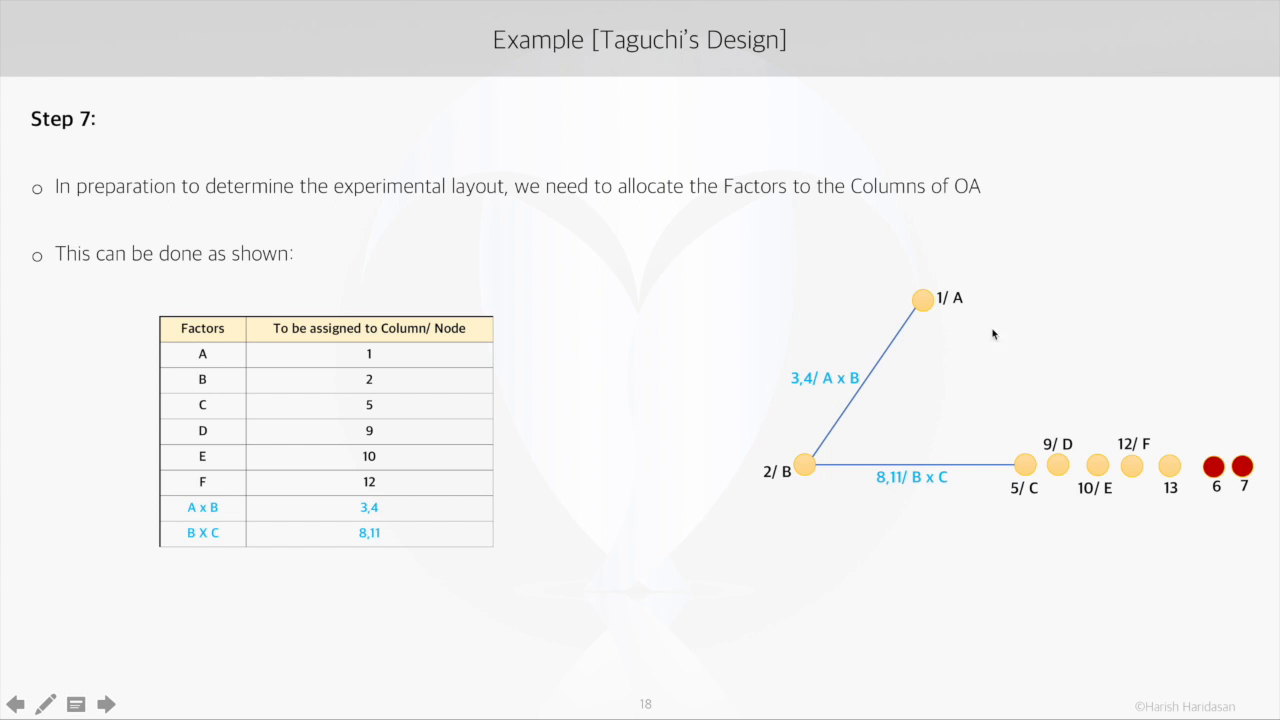
{"action": "mouse_move", "coordinate": [984, 288]}
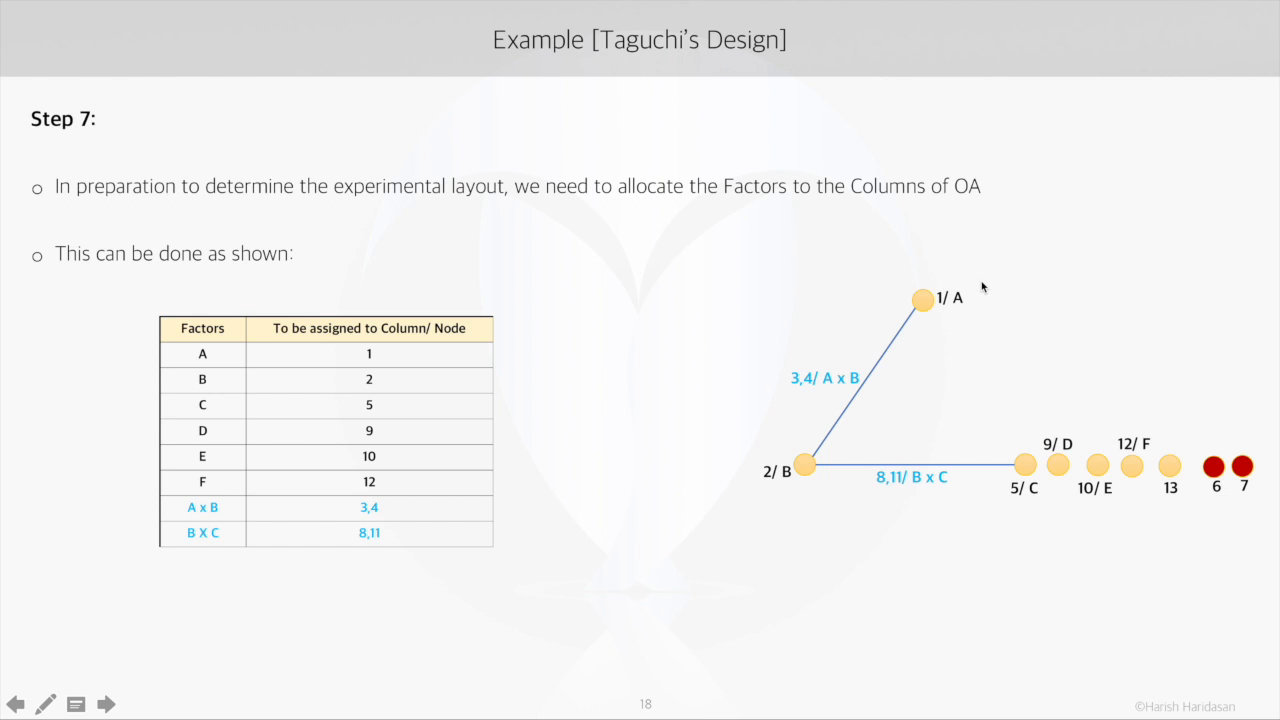
{"action": "mouse_move", "coordinate": [936, 308]}
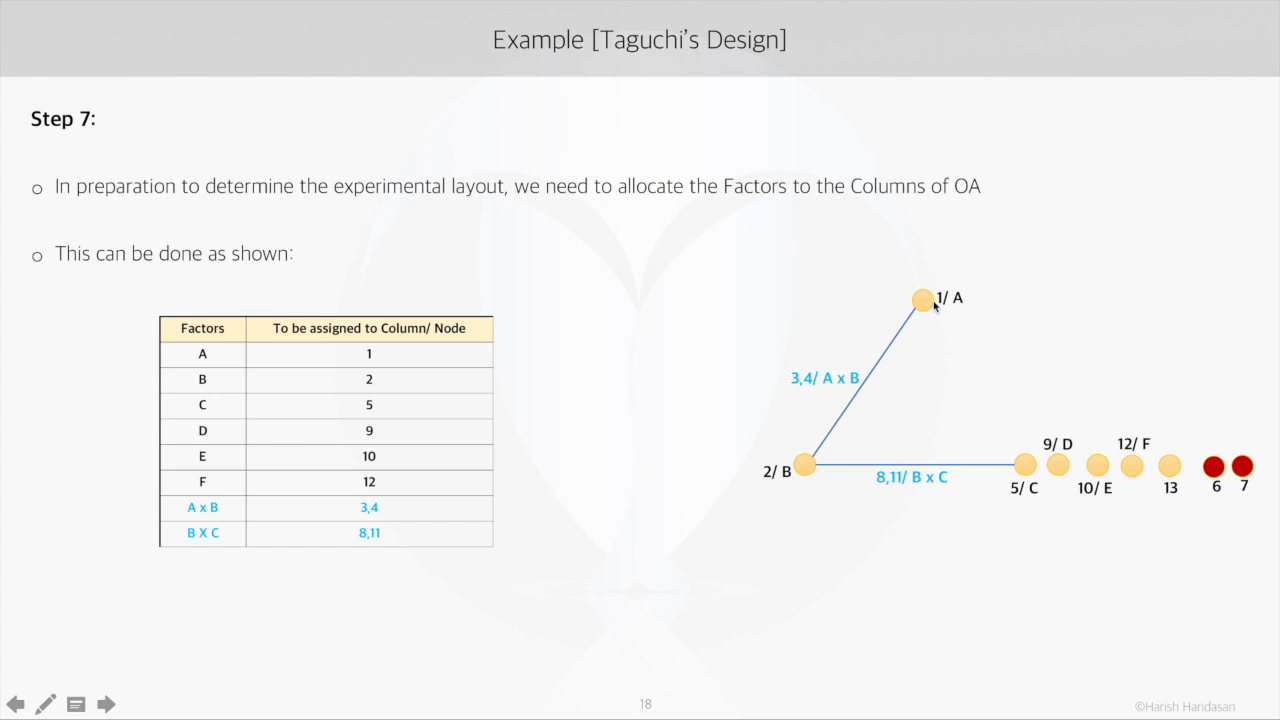
{"action": "mouse_move", "coordinate": [938, 306]}
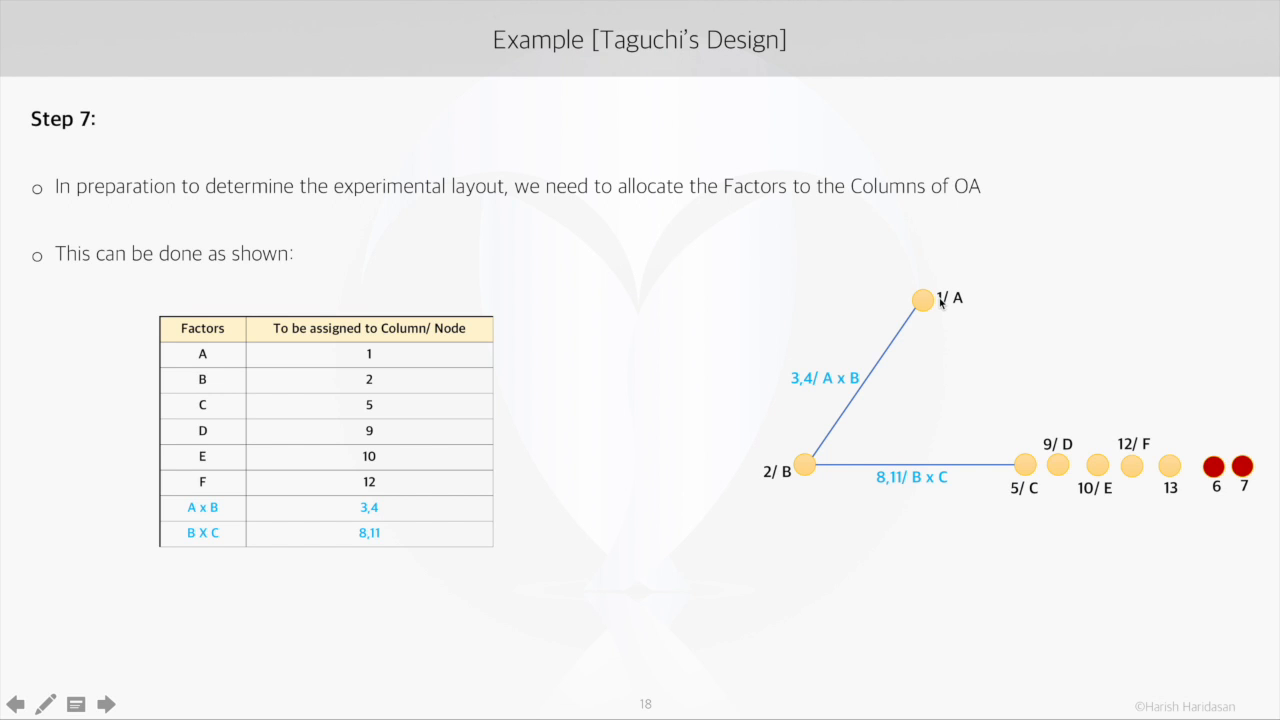
{"action": "mouse_move", "coordinate": [764, 488]}
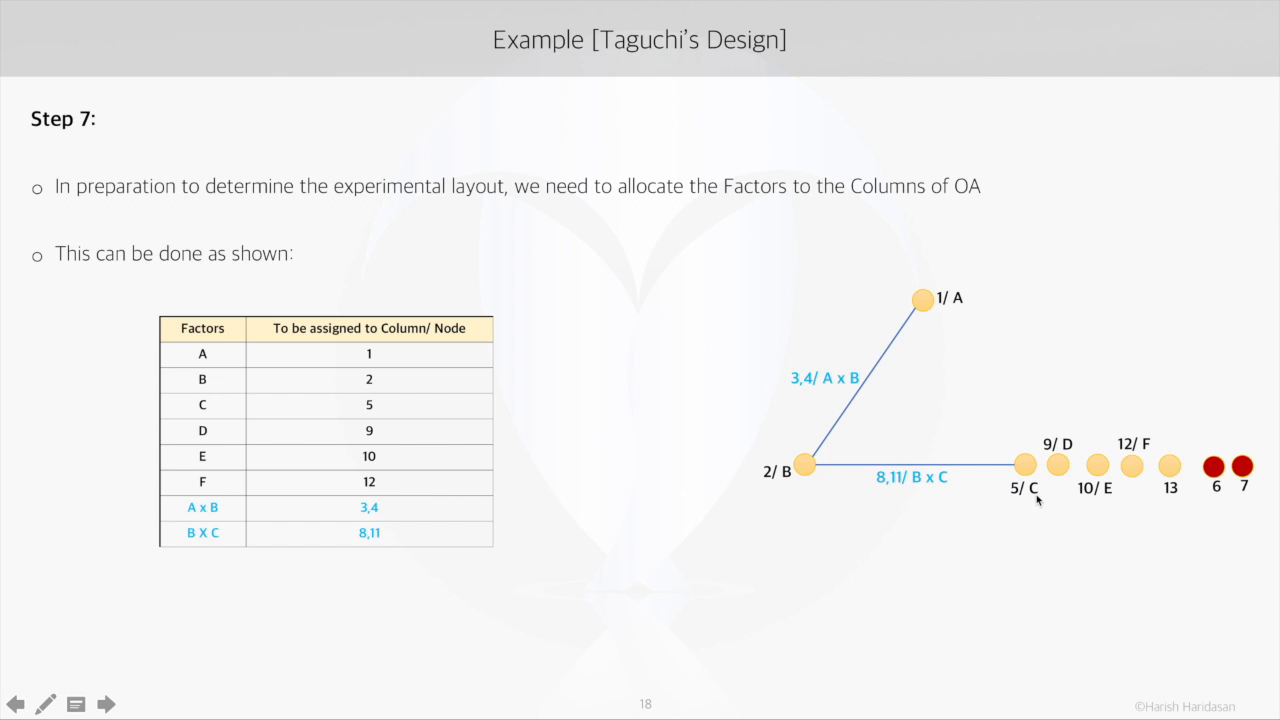
{"action": "mouse_move", "coordinate": [1022, 510]}
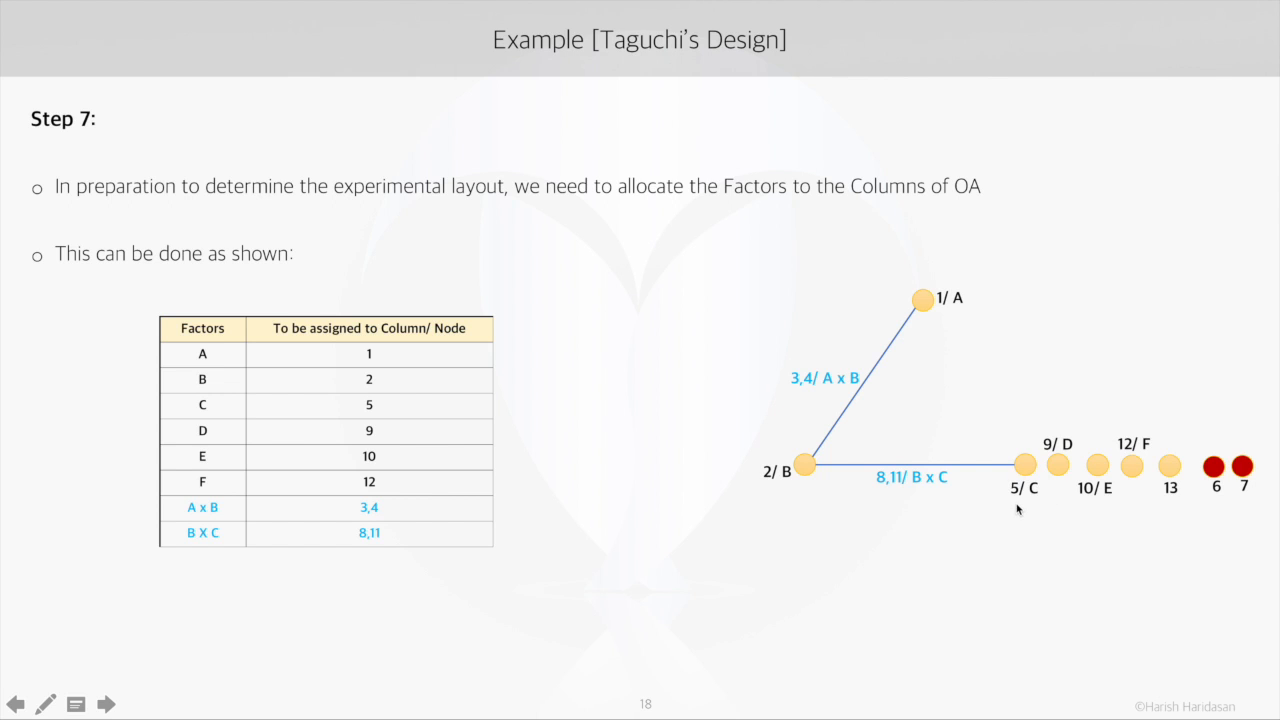
{"action": "mouse_move", "coordinate": [1020, 500]}
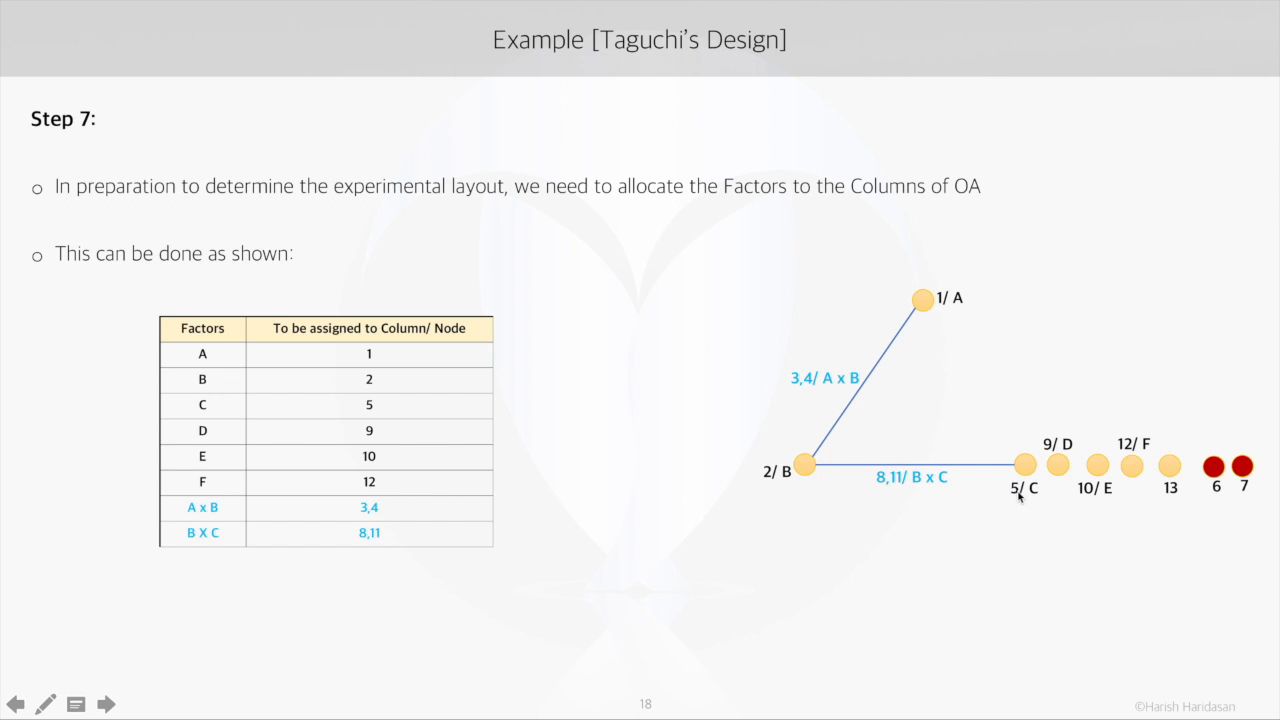
{"action": "mouse_move", "coordinate": [1040, 506]}
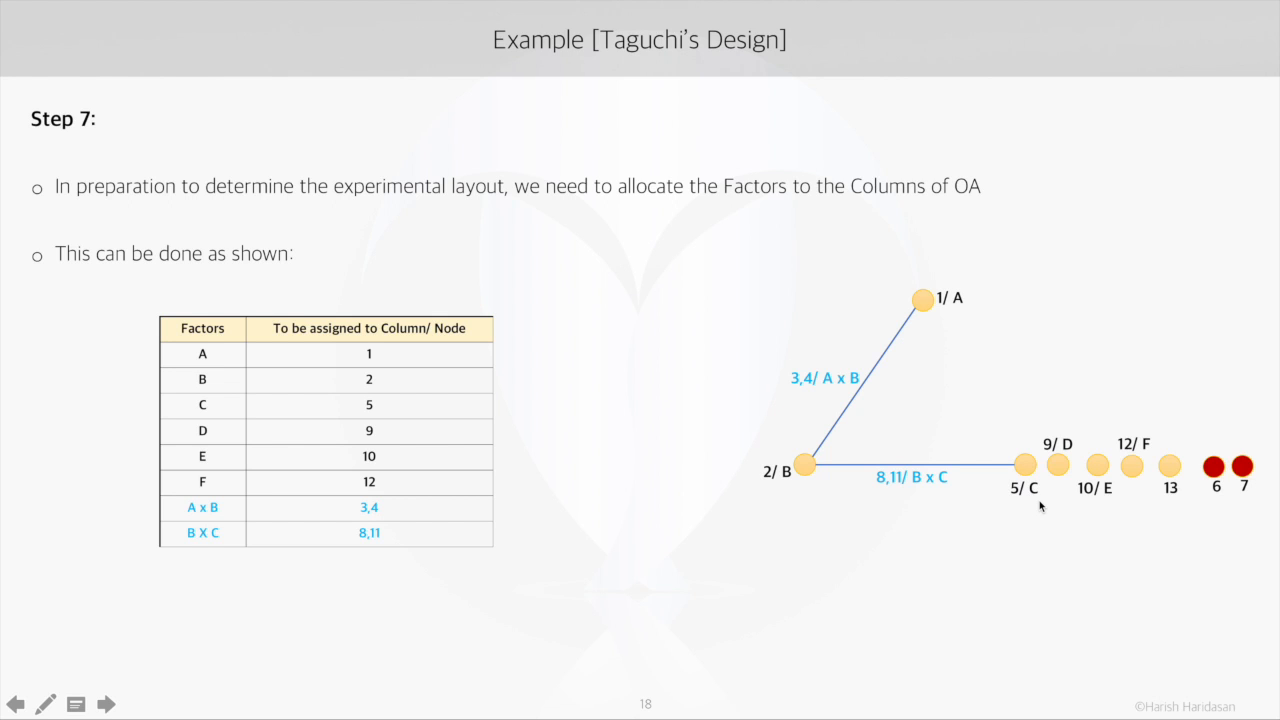
{"action": "mouse_move", "coordinate": [1076, 452]}
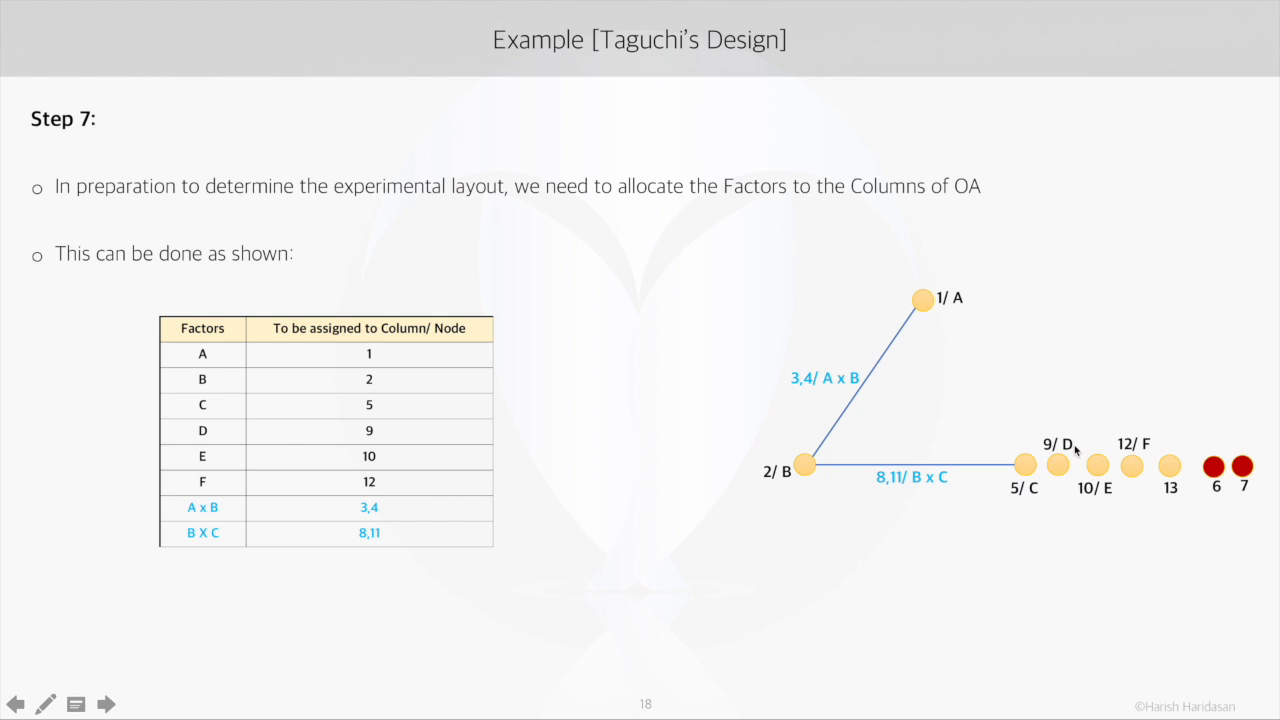
{"action": "mouse_move", "coordinate": [1088, 508]}
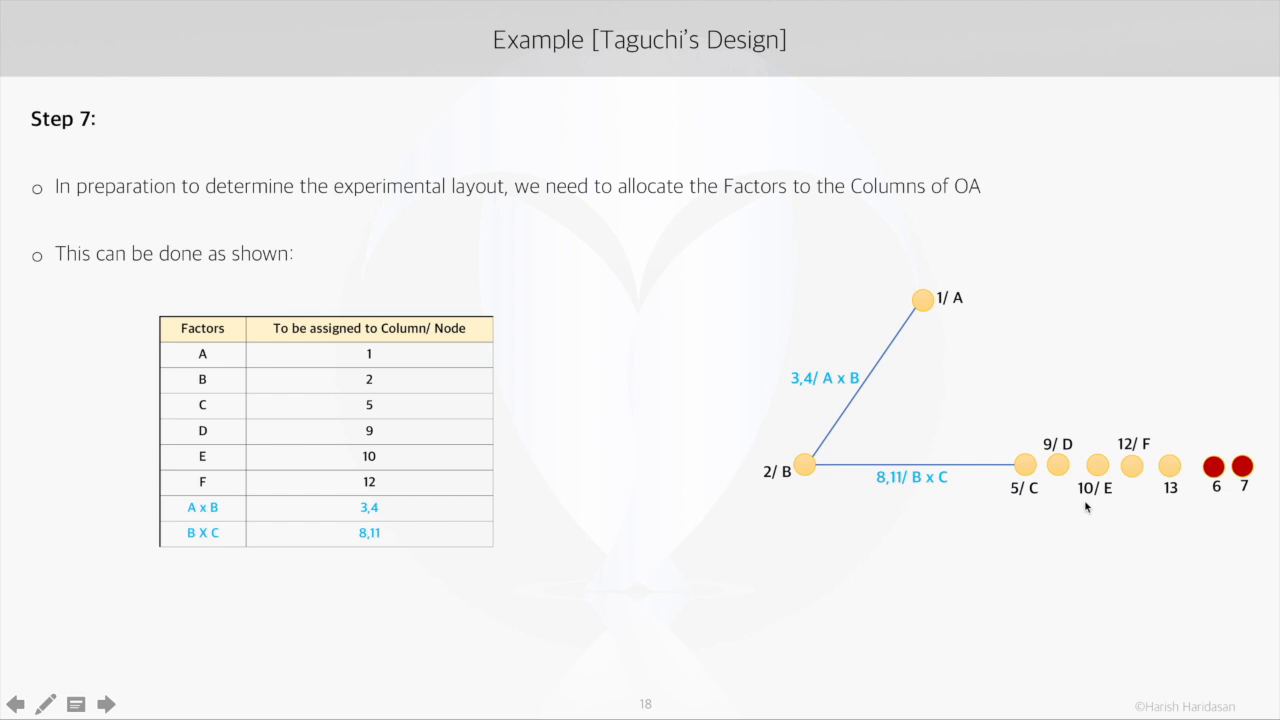
{"action": "mouse_move", "coordinate": [1128, 462]}
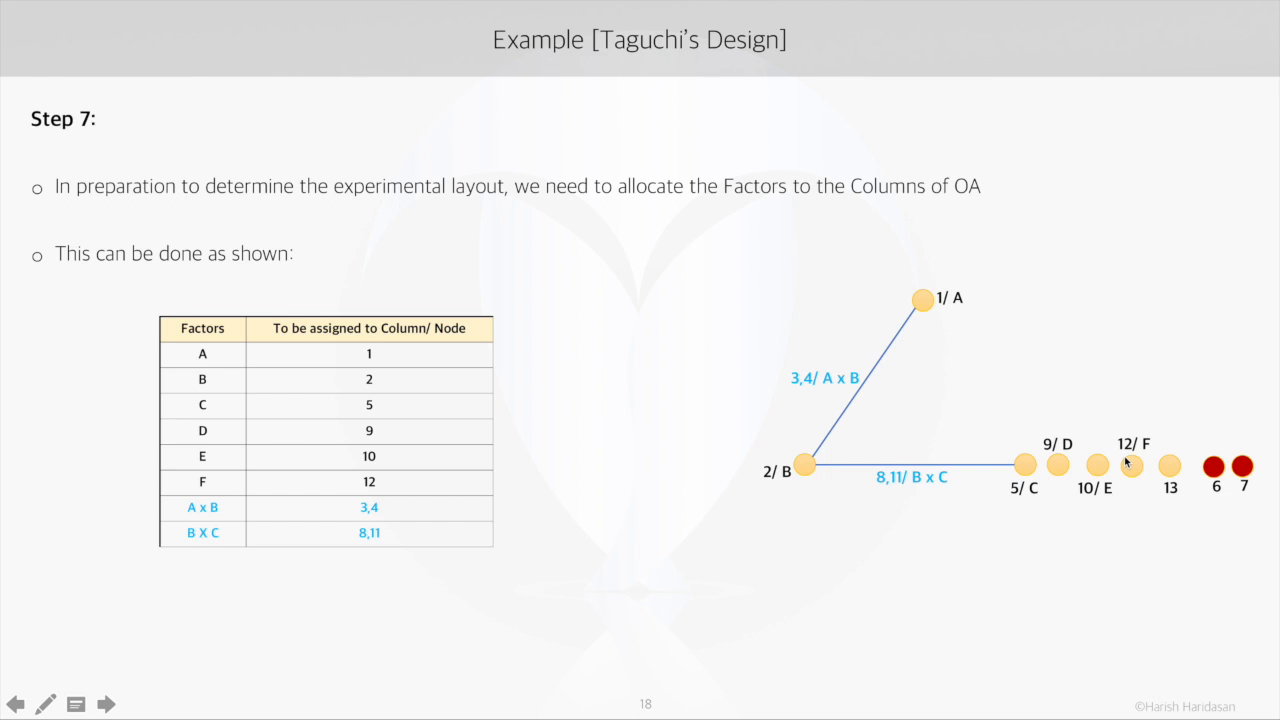
{"action": "mouse_move", "coordinate": [856, 394]}
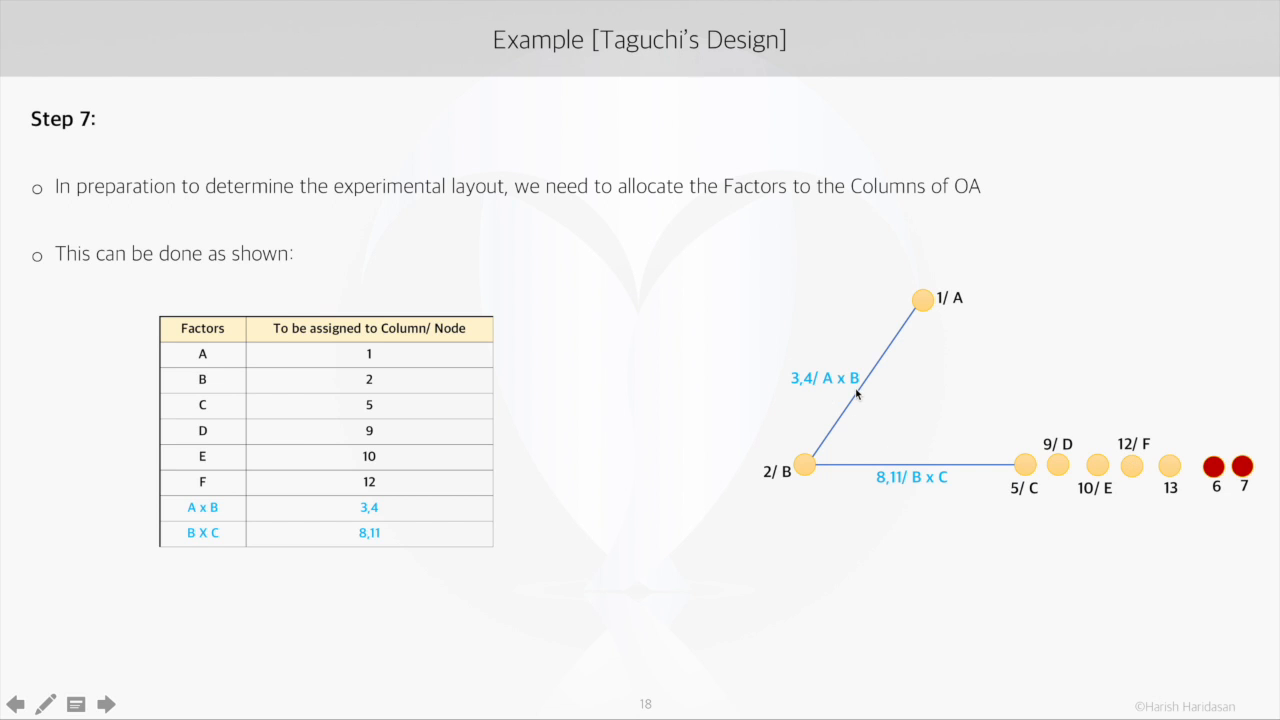
{"action": "mouse_move", "coordinate": [800, 358]}
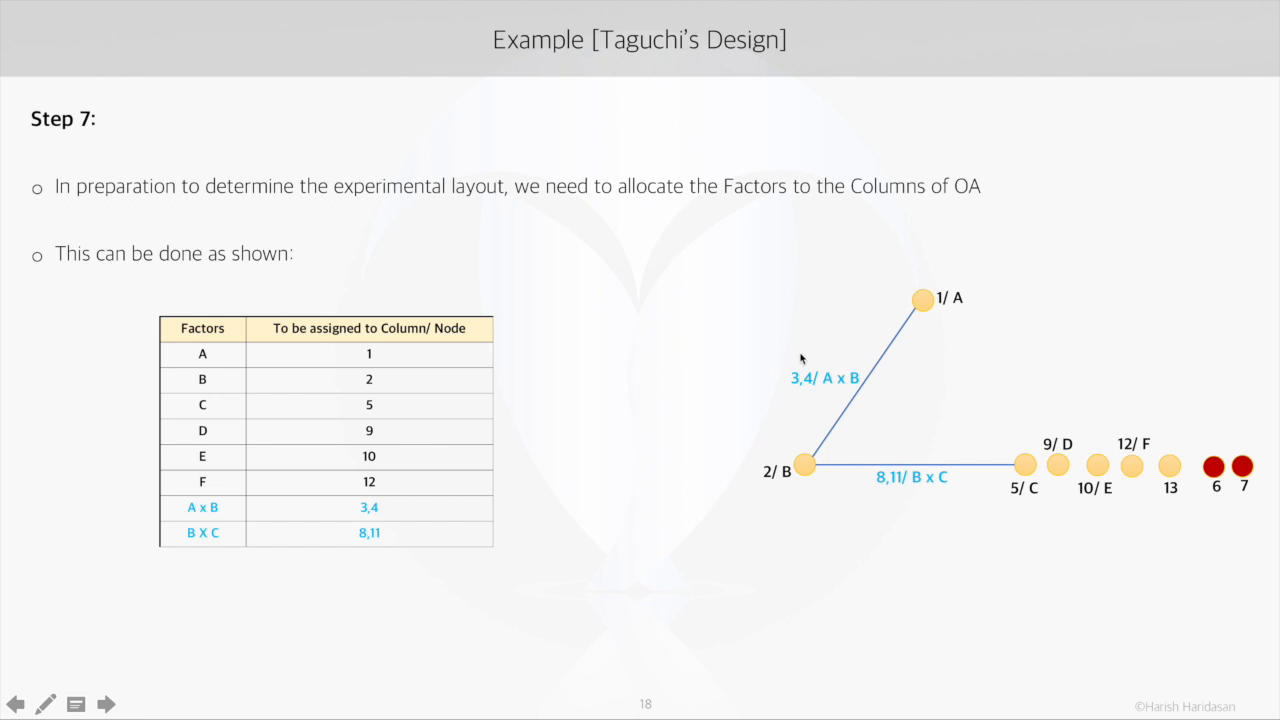
{"action": "mouse_move", "coordinate": [796, 364]}
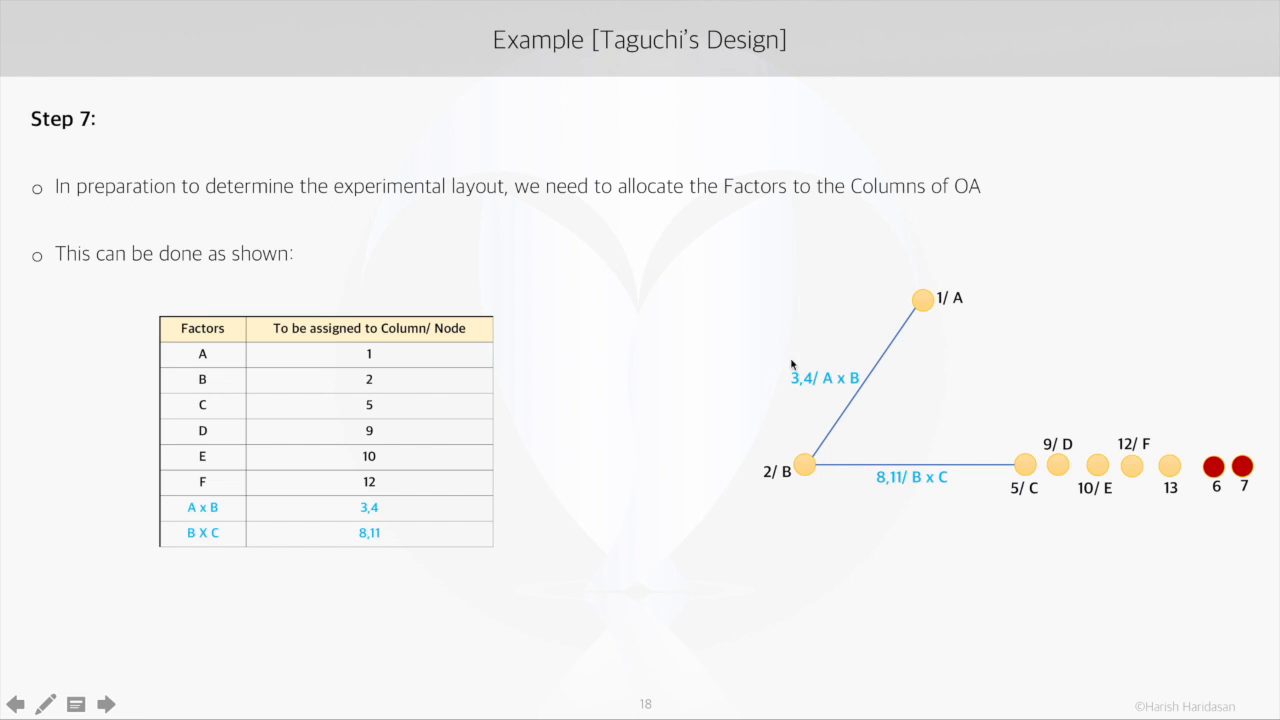
{"action": "mouse_move", "coordinate": [972, 470]}
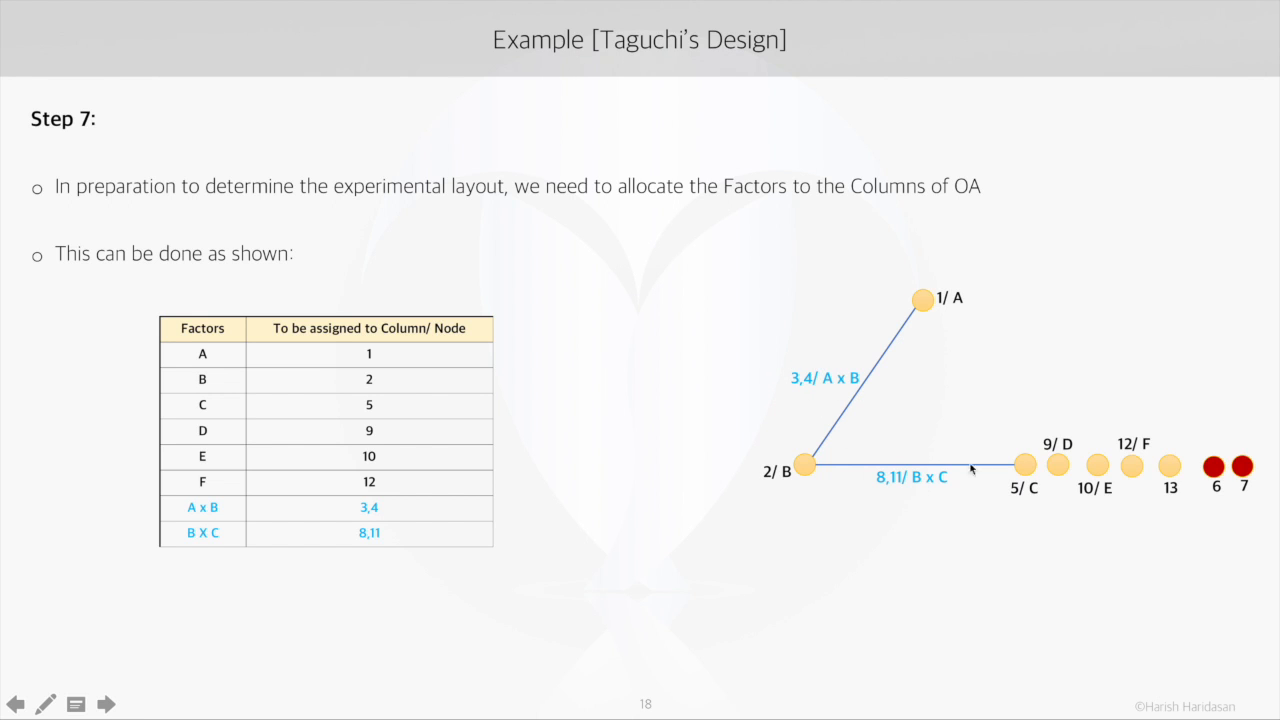
{"action": "mouse_move", "coordinate": [898, 488]}
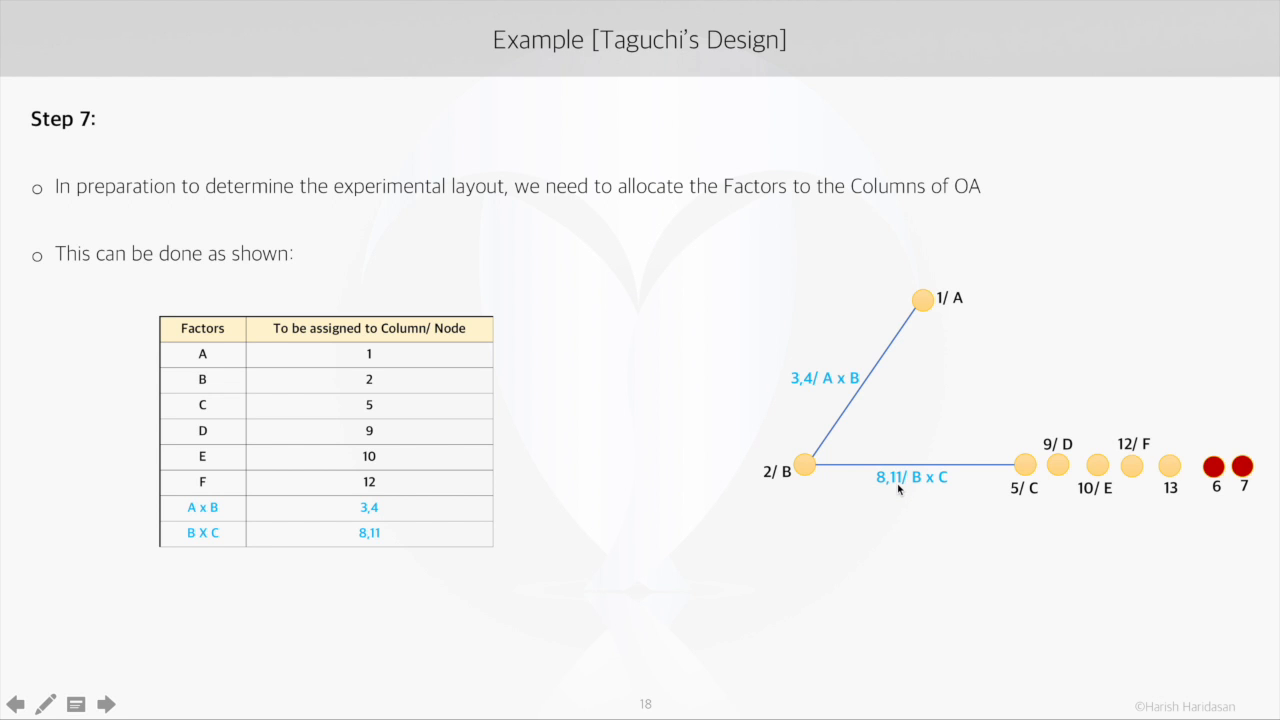
- Advance to Step 8 showing the default L27 orthogonal array layout of 27 runs and 13 columns
{"action": "left_click", "coordinate": [104, 704]}
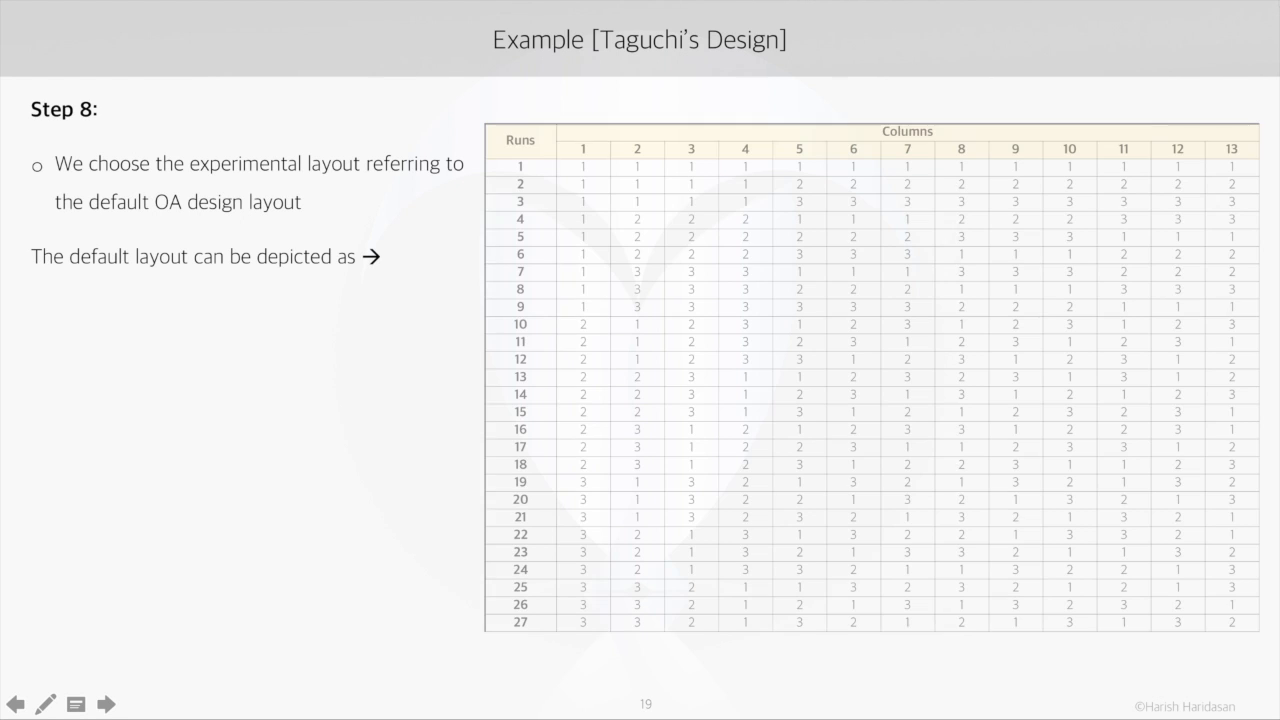